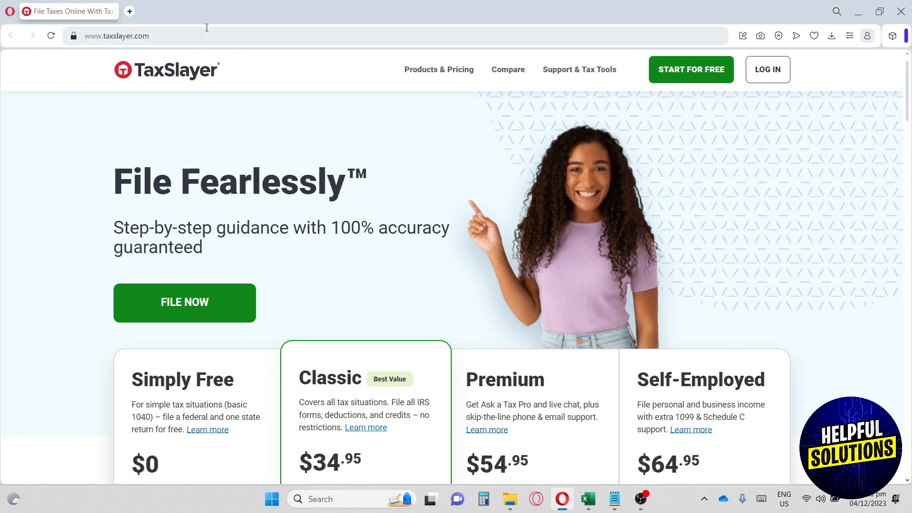
# Browse the pricing page comparing the Simply Free and Classic plans
pyautogui.click(116, 35)
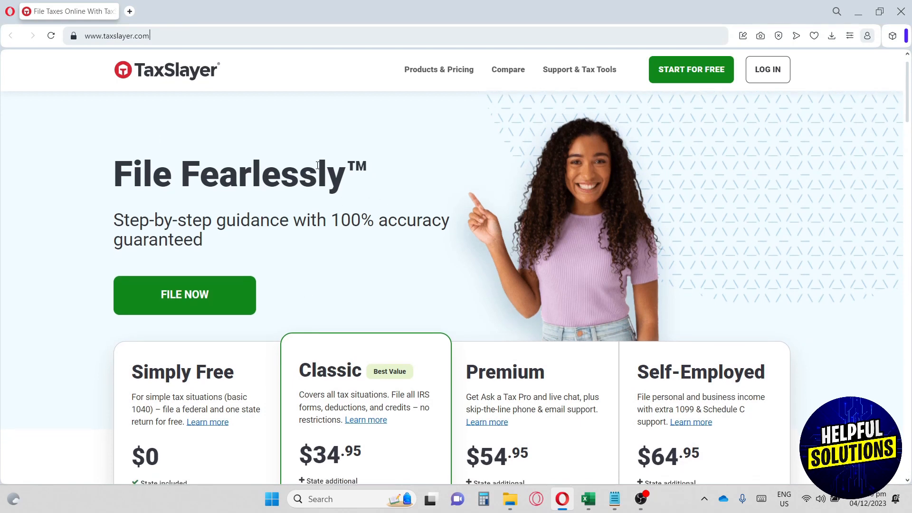
pyautogui.scroll(-3)
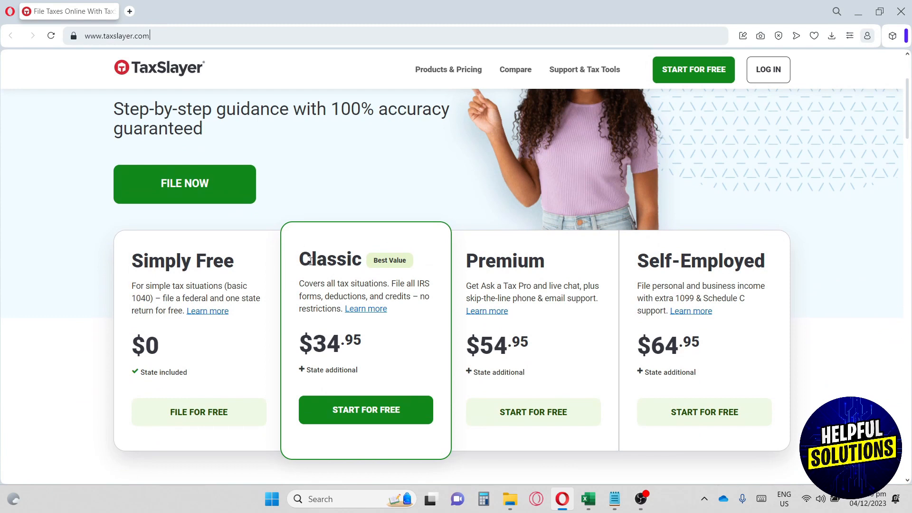
pyautogui.scroll(-3)
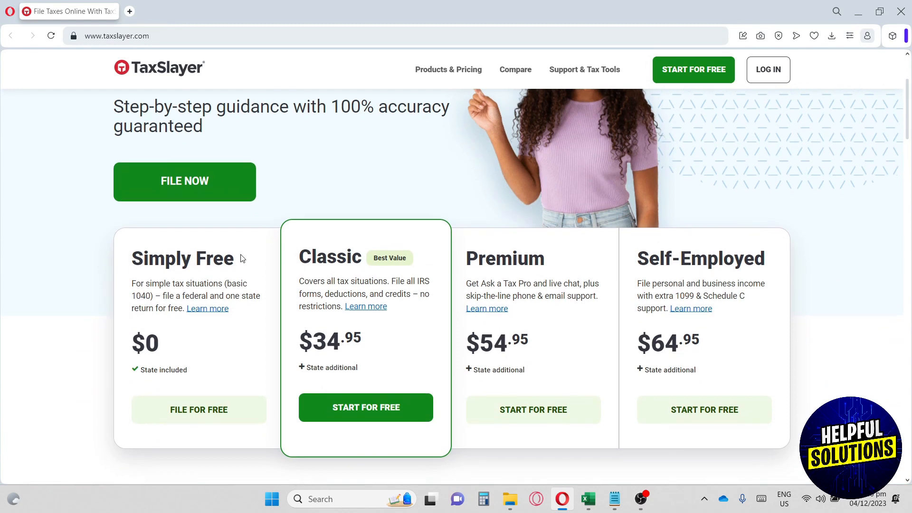
pyautogui.scroll(-3)
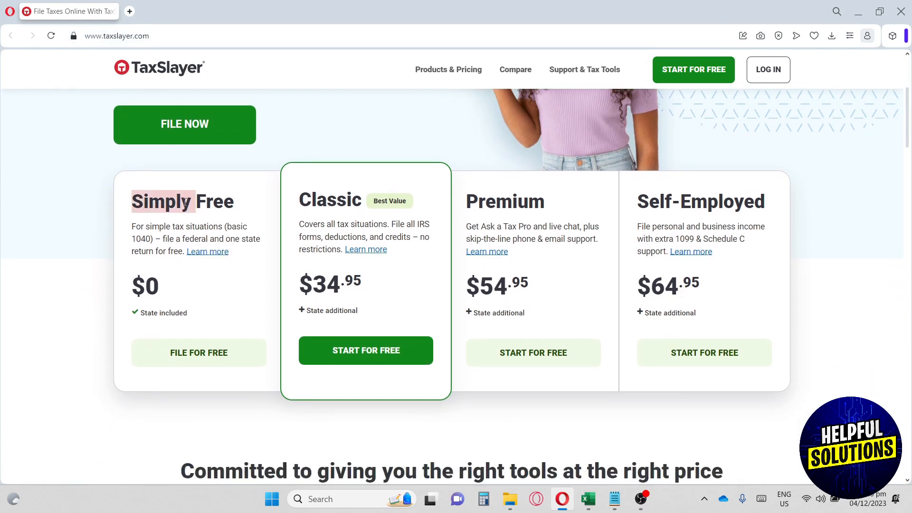
pyautogui.doubleClick(330, 201)
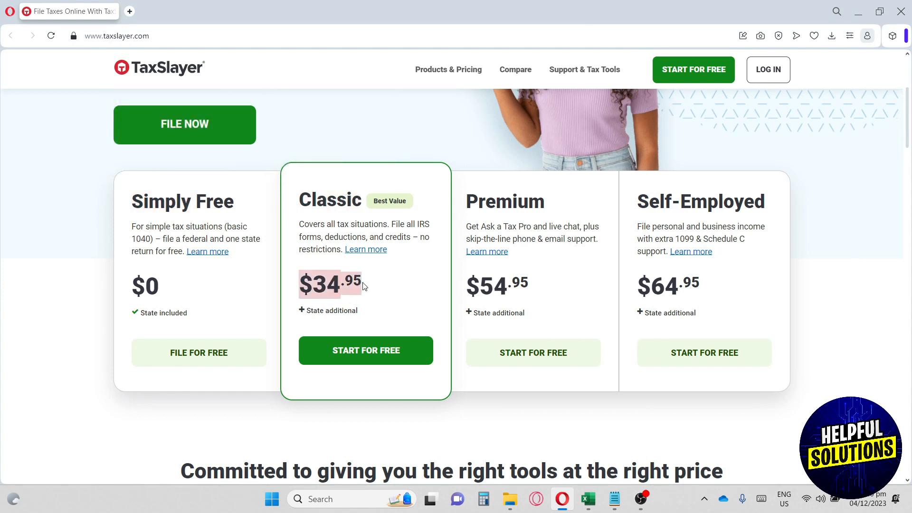
pyautogui.doubleClick(505, 201)
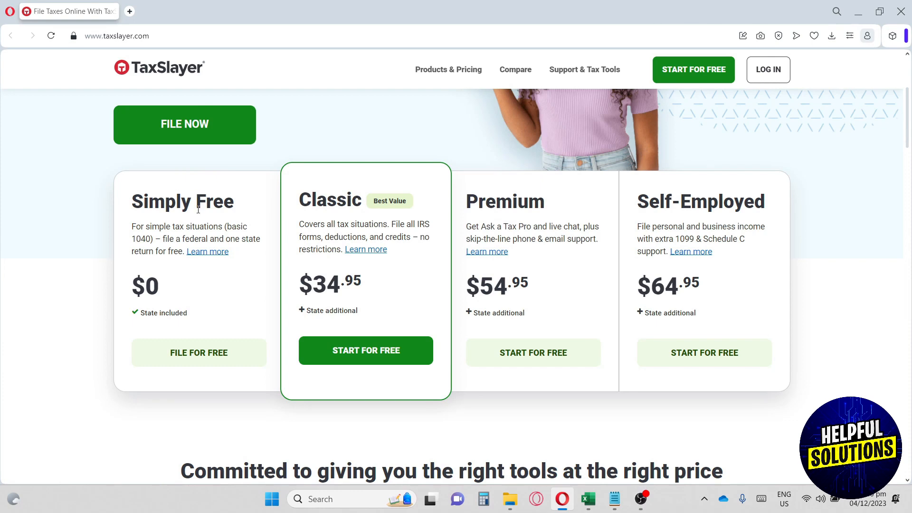
pyautogui.moveTo(692, 208)
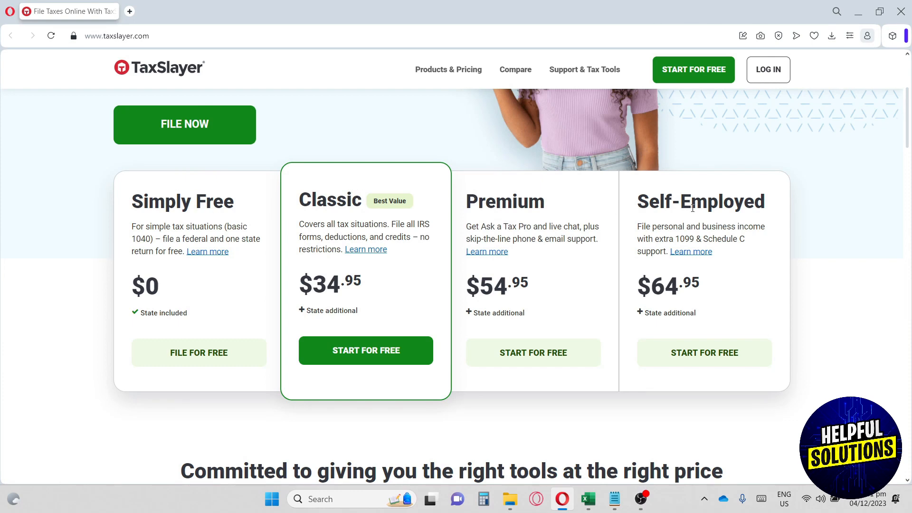
pyautogui.scroll(-3)
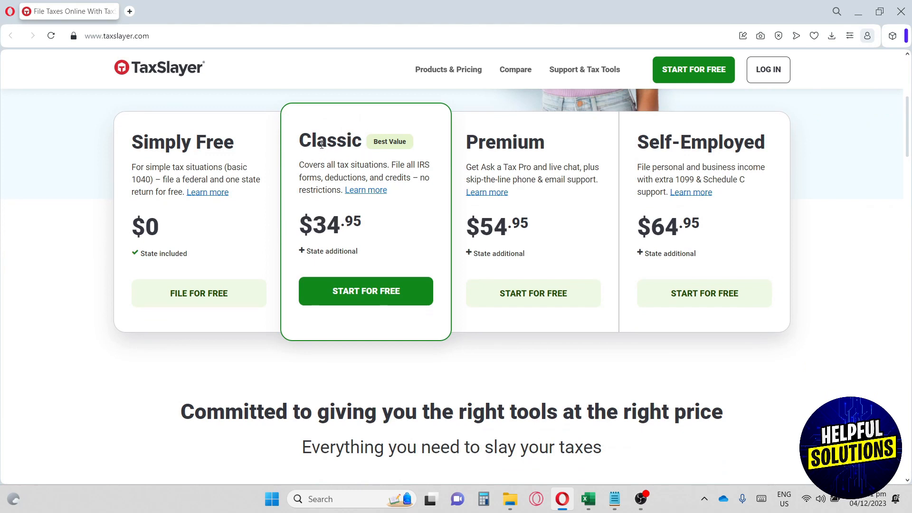
pyautogui.doubleClick(330, 140)
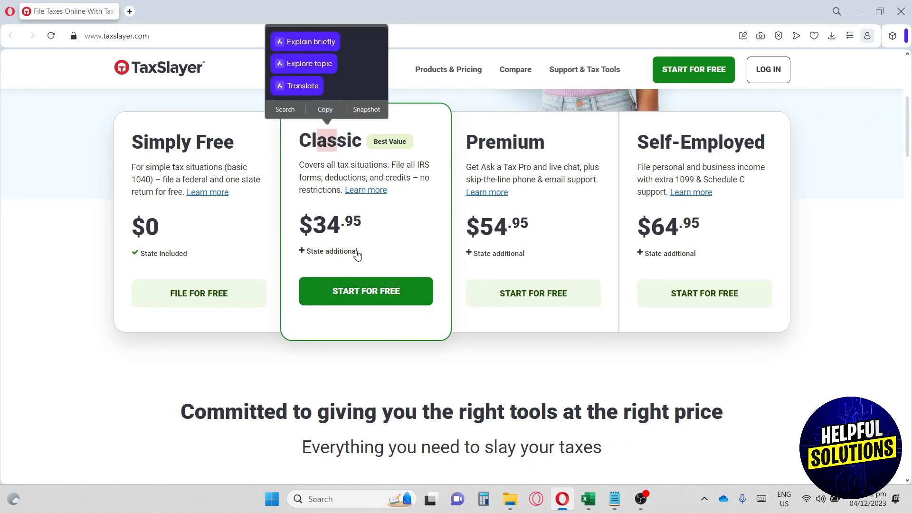
pyautogui.click(76, 132)
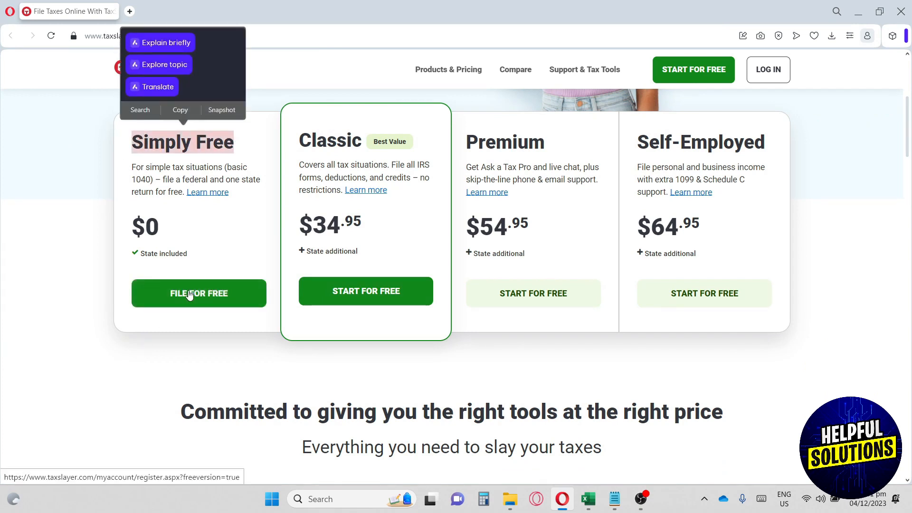
pyautogui.click(198, 293)
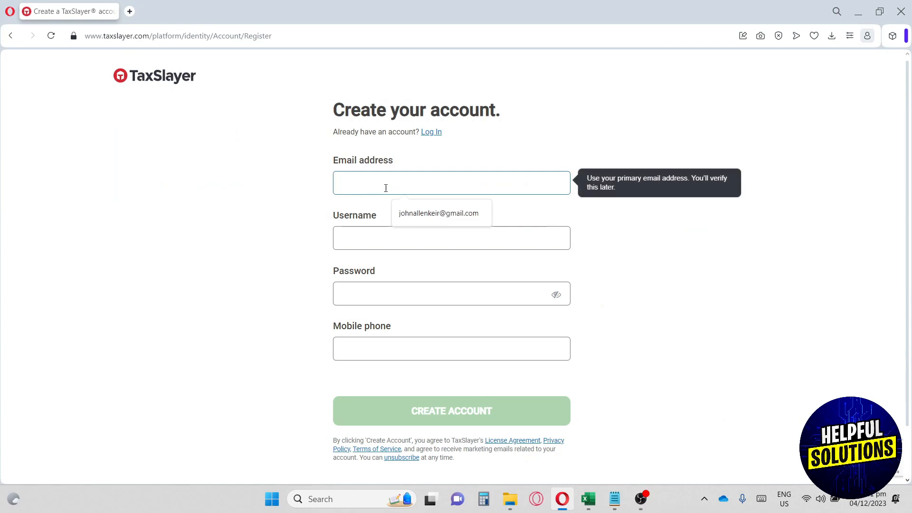
pyautogui.click(293, 205)
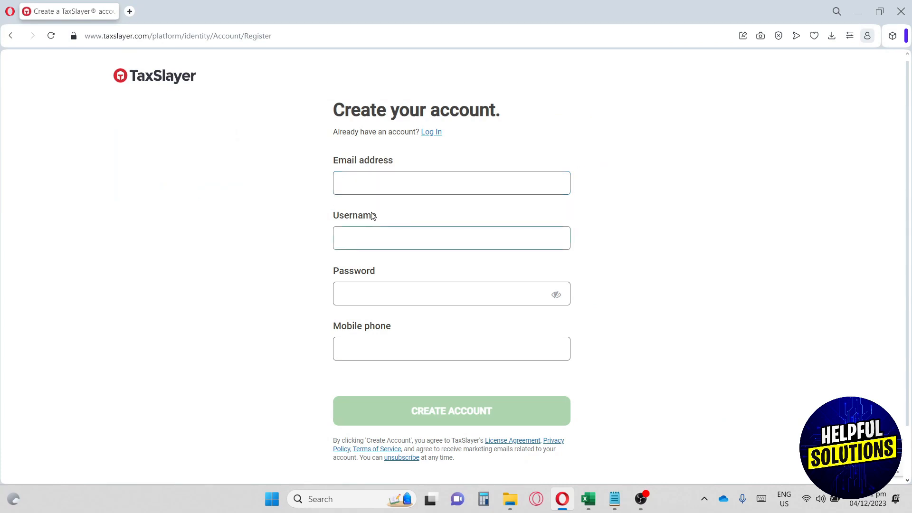
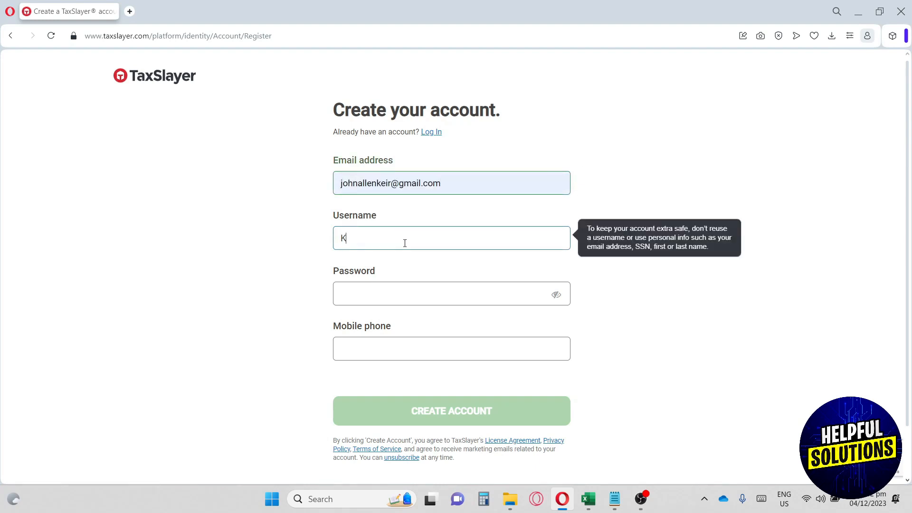
pyautogui.press('Backspace')
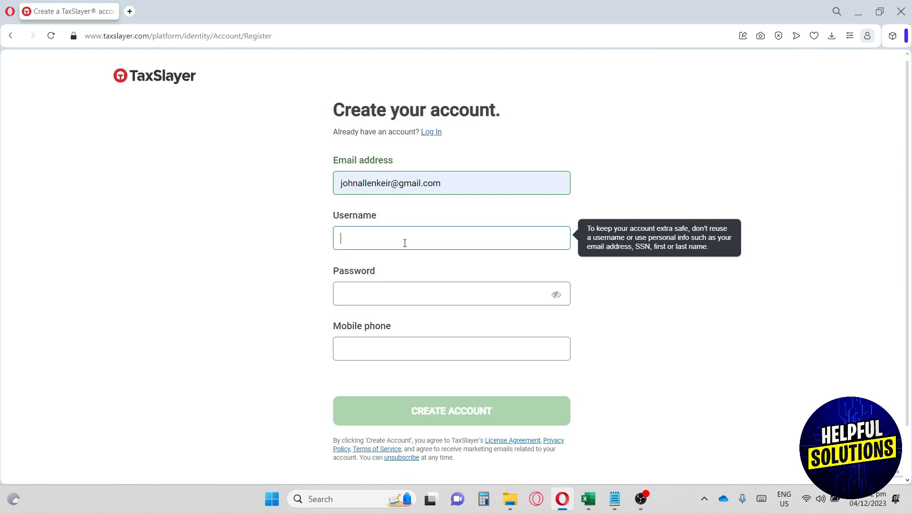
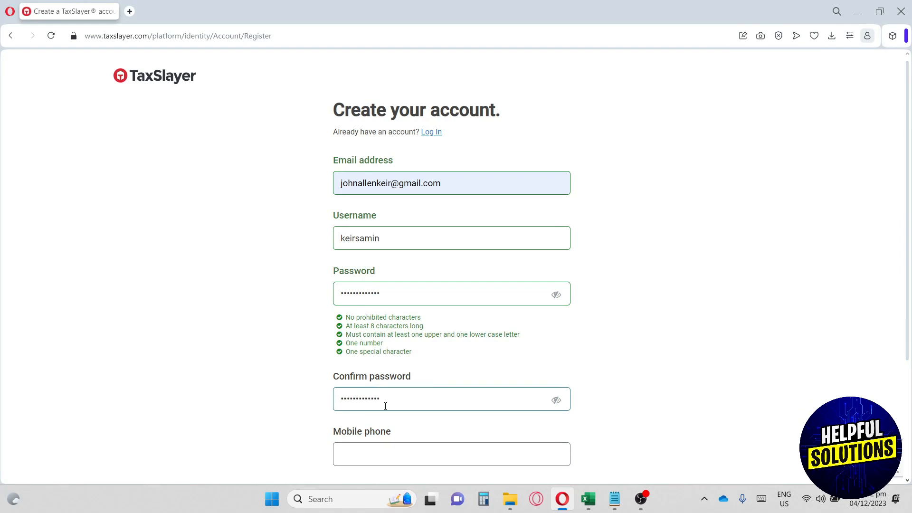
pyautogui.click(451, 454)
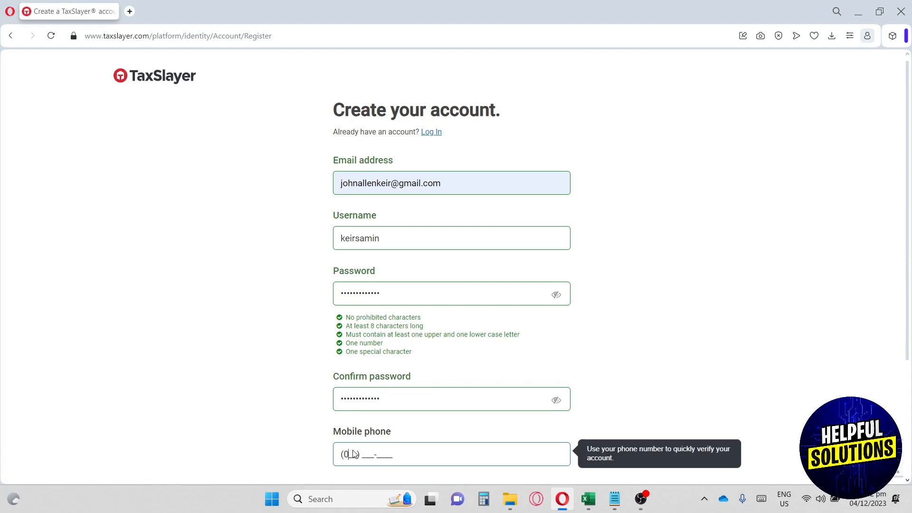
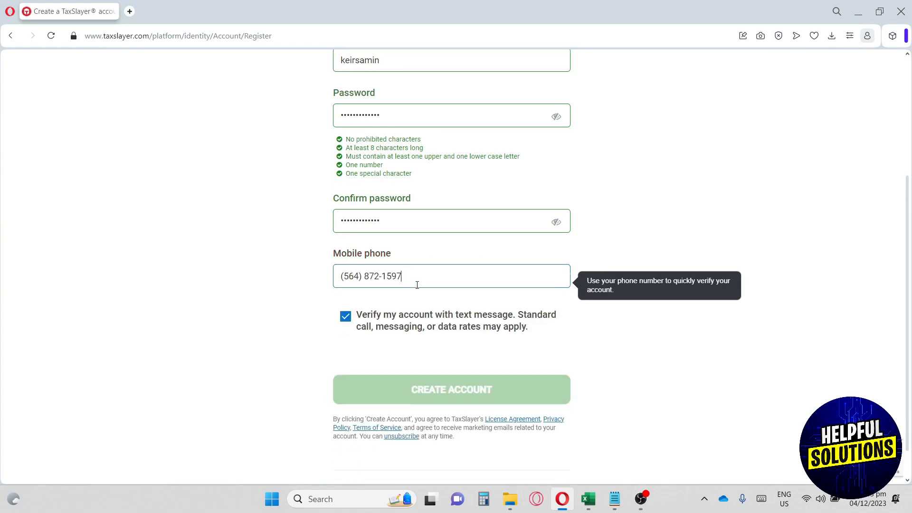
pyautogui.click(450, 390)
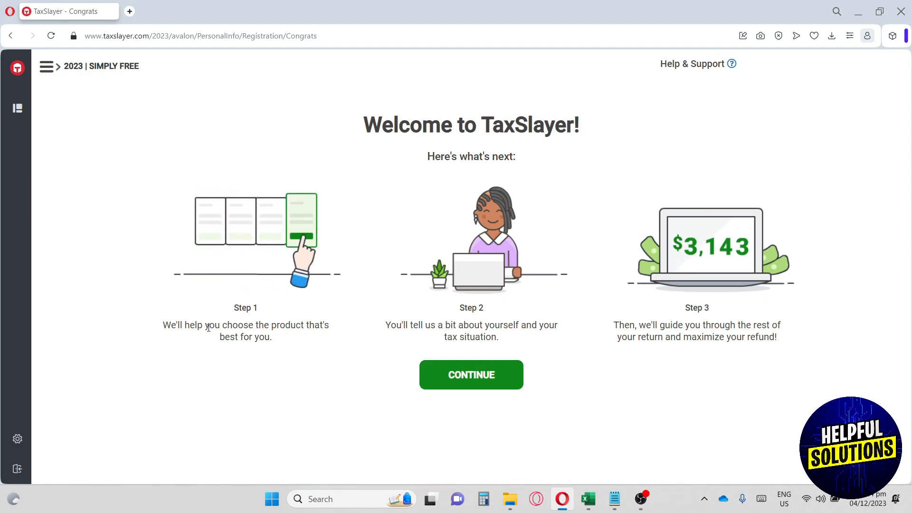
# Continue past the Welcome page to the information-use consent screen
pyautogui.moveTo(208, 325); pyautogui.dragTo(330, 325)
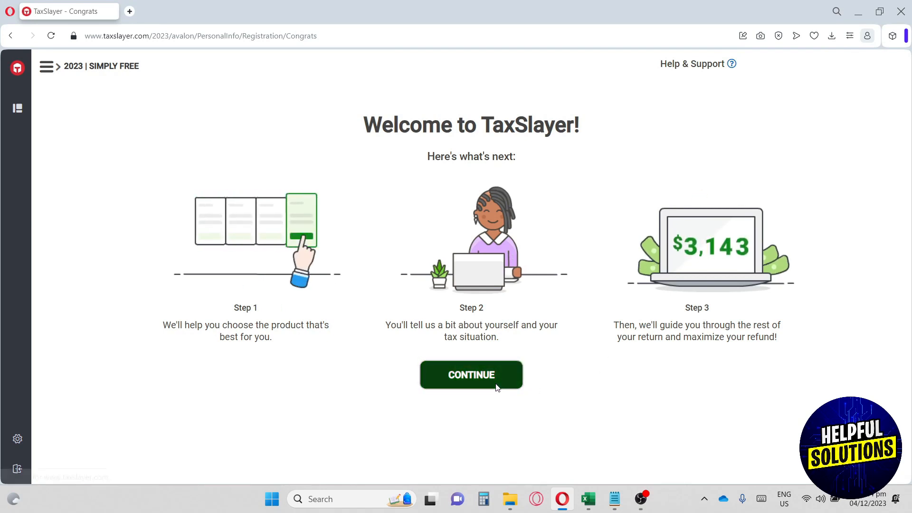
pyautogui.click(470, 374)
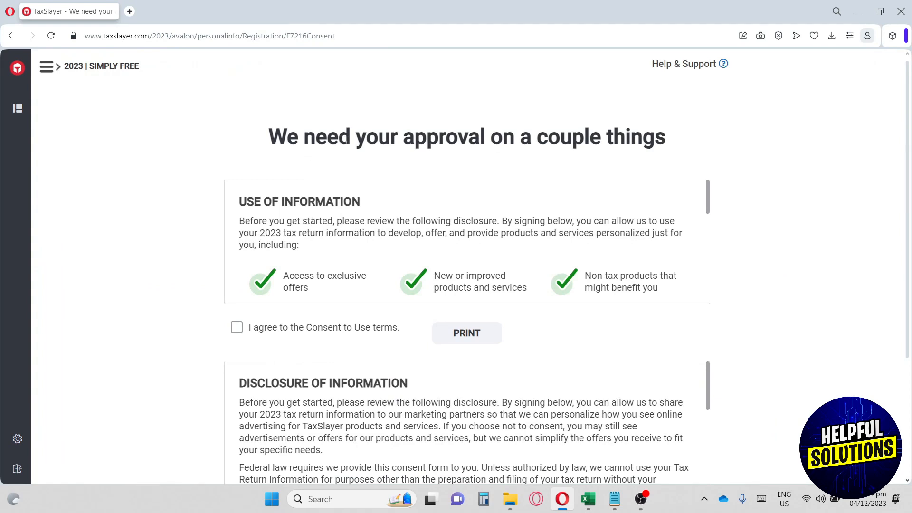
pyautogui.moveTo(341, 176)
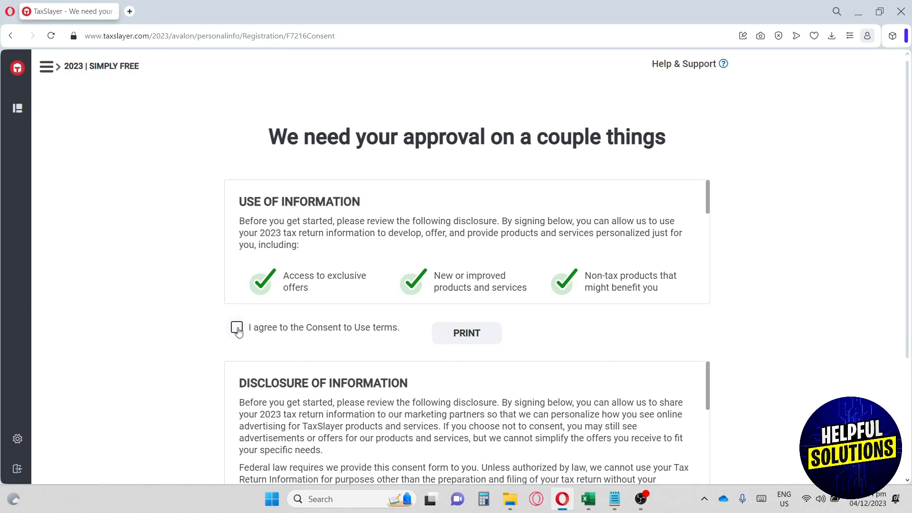
# Agree to the Consent to Use terms and start the full name with 'joh'
pyautogui.click(237, 327)
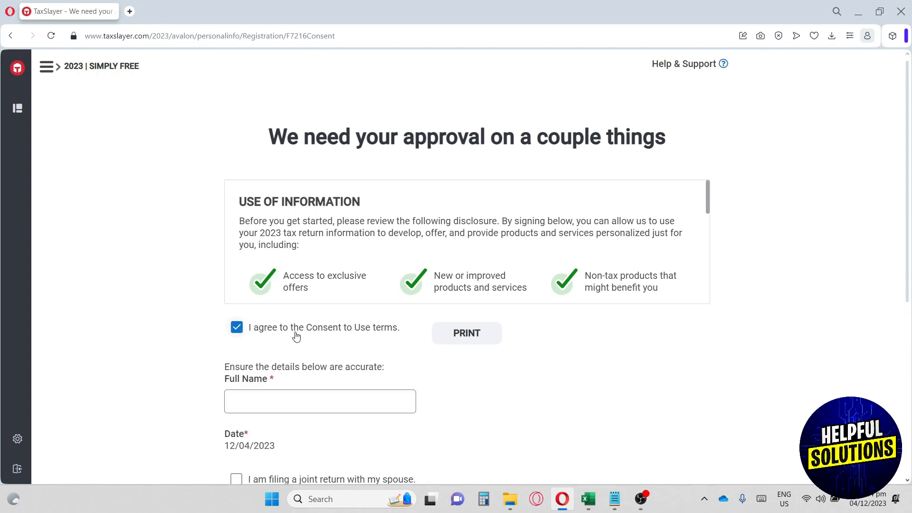
pyautogui.scroll(-3)
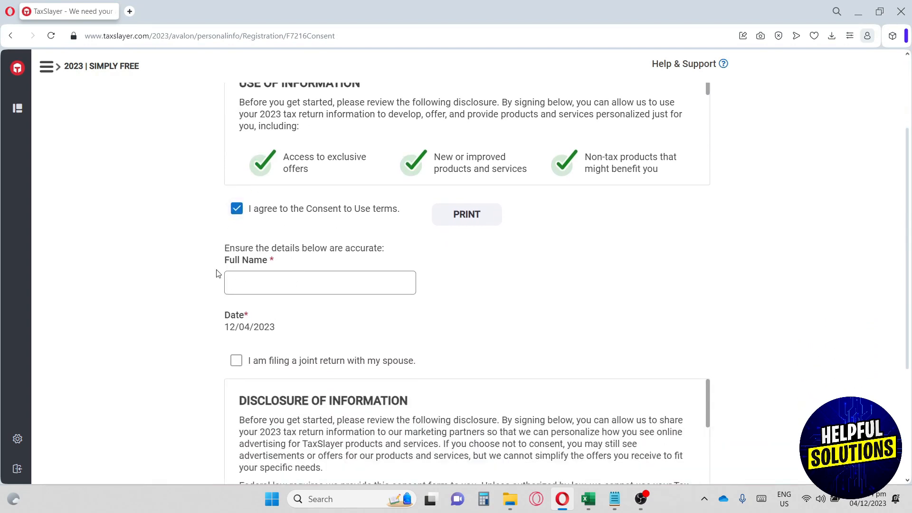
pyautogui.click(320, 283)
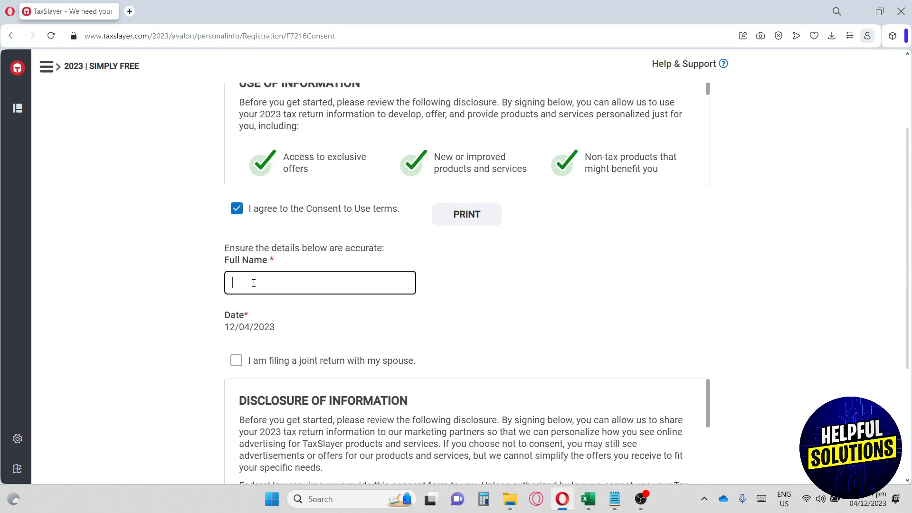
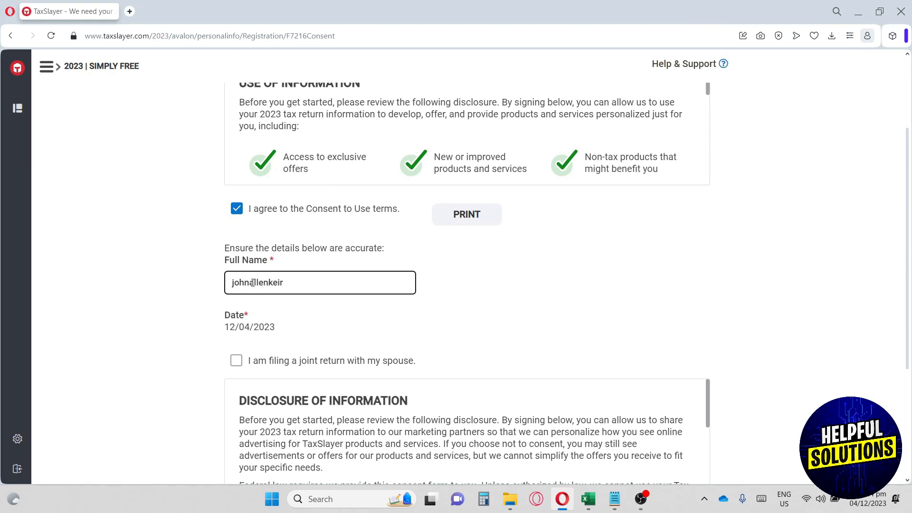
pyautogui.scroll(-3)
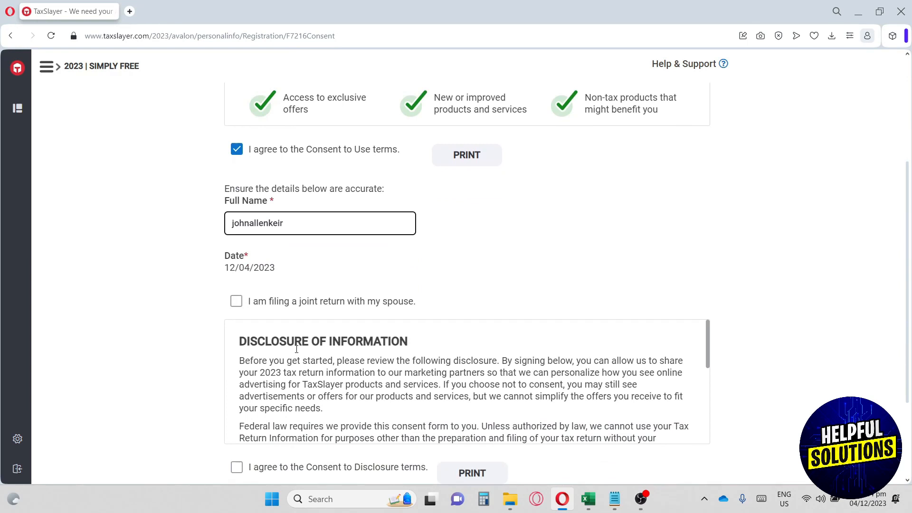
pyautogui.scroll(-3)
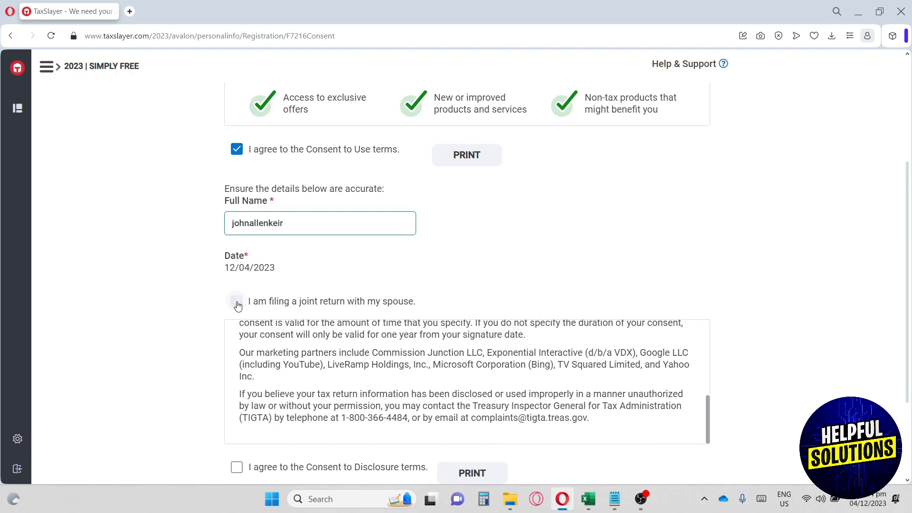
# Mark the return as filed jointly and enter spouse name Allenjo
pyautogui.click(237, 302)
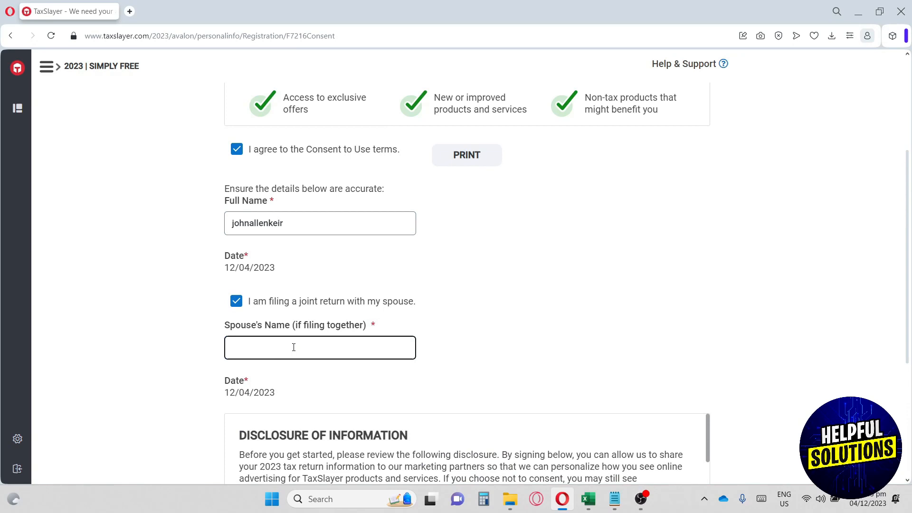
pyautogui.click(320, 348)
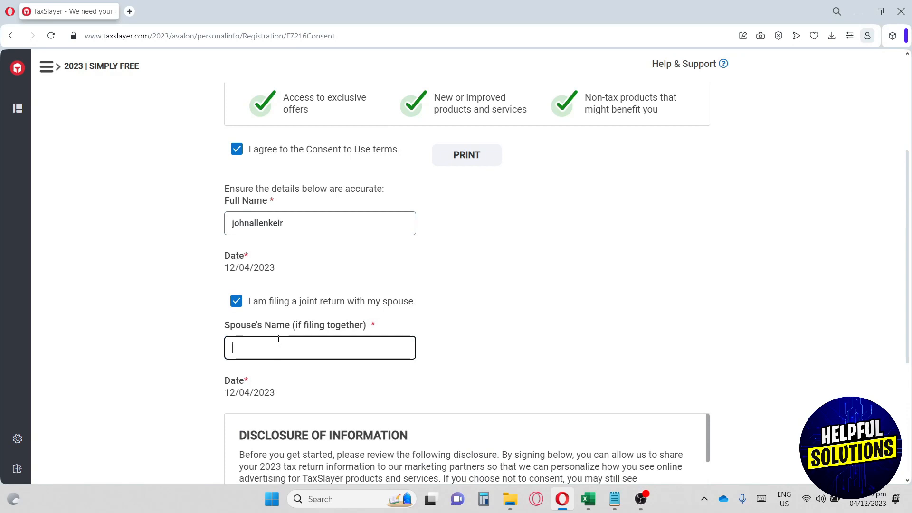
pyautogui.scroll(-3)
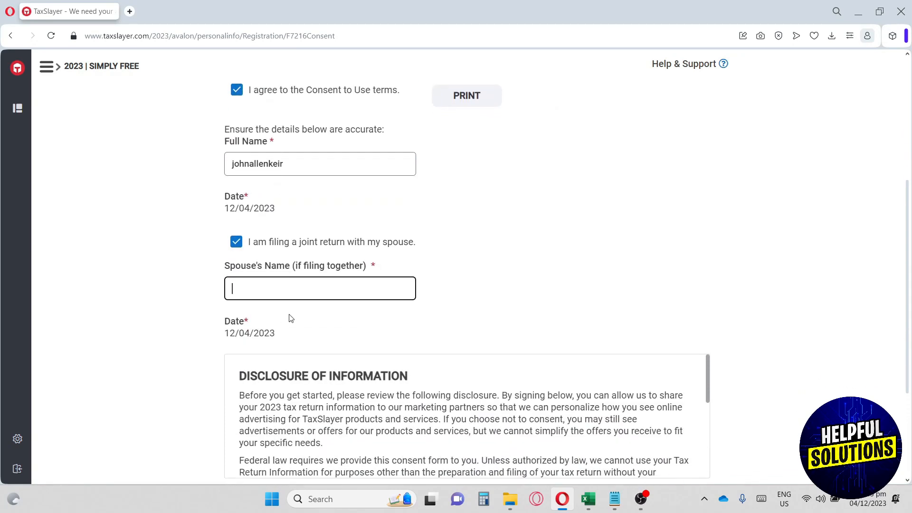
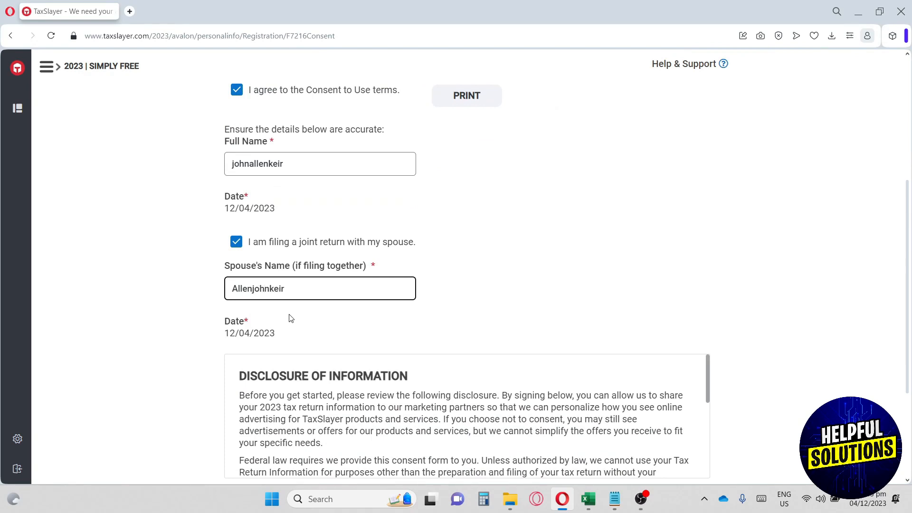
pyautogui.scroll(-3)
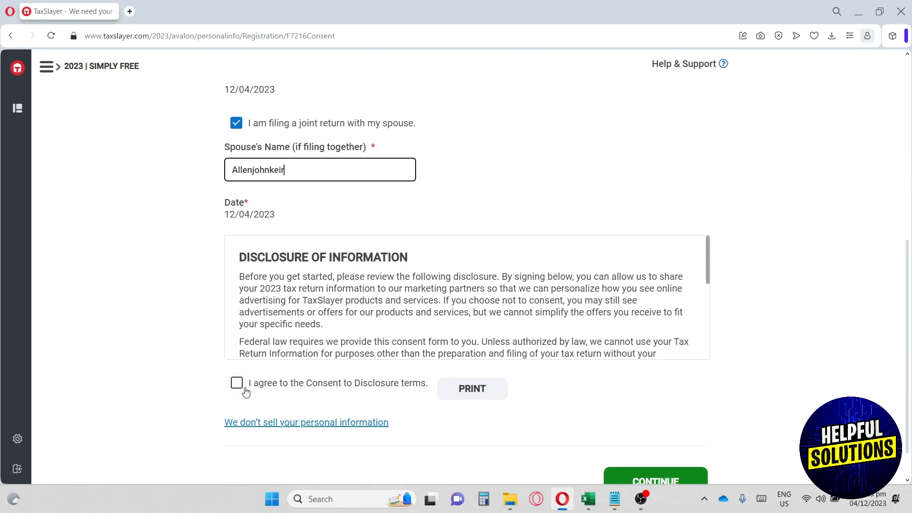
pyautogui.click(236, 383)
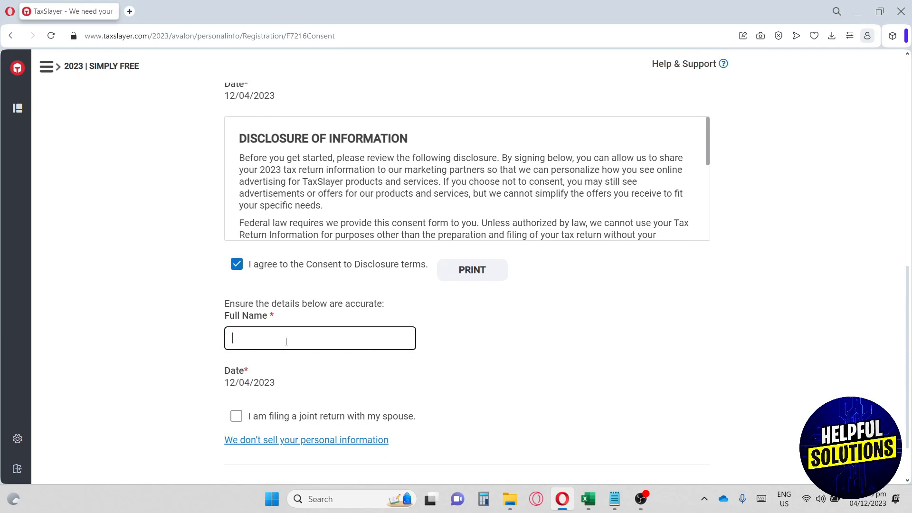
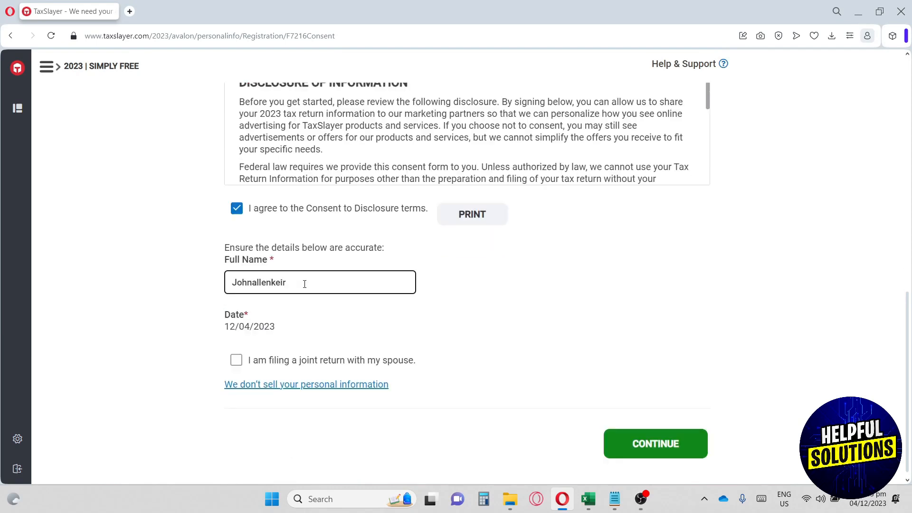
pyautogui.scroll(-3)
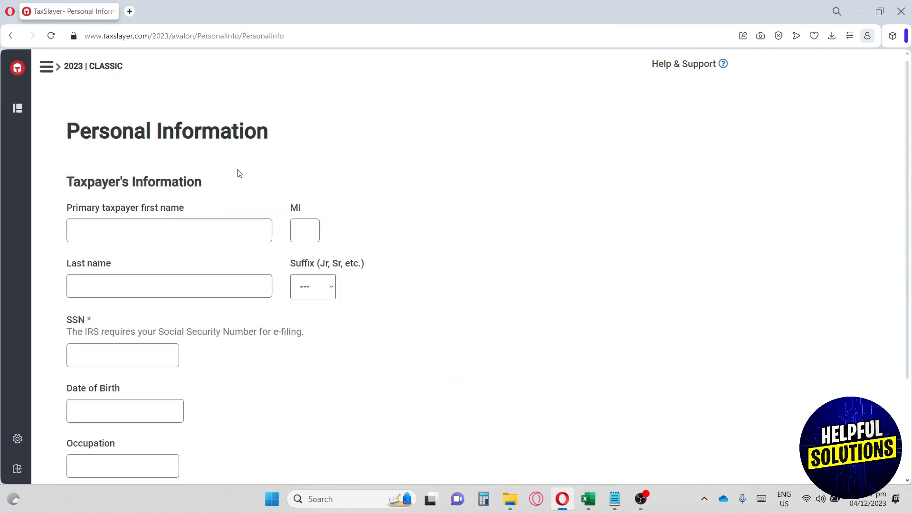
pyautogui.moveTo(234, 153)
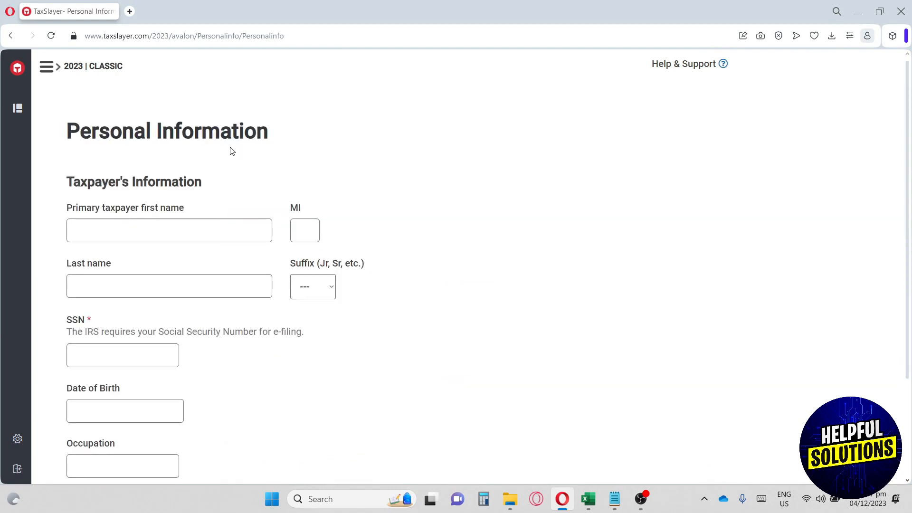
# Enter the taxpayer's personal details including a birth date starting 03/ and continue to the address page
pyautogui.click(169, 230)
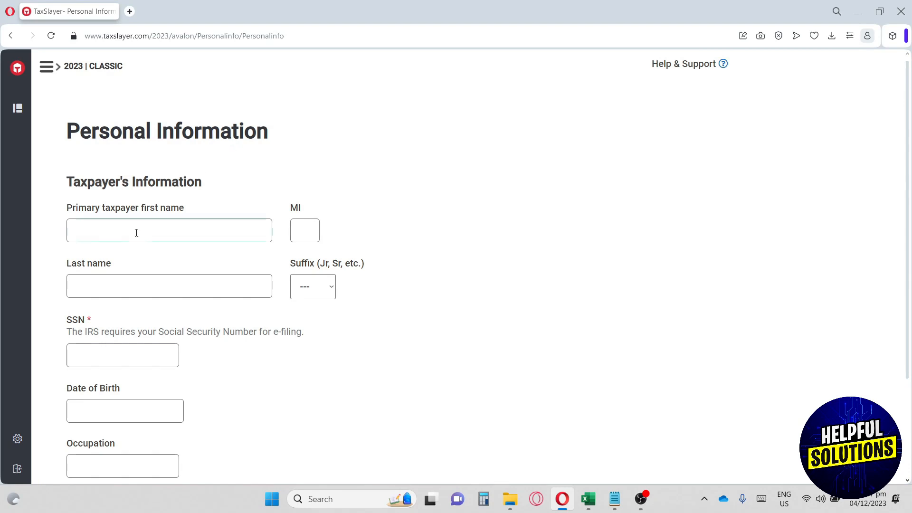
pyautogui.scroll(-3)
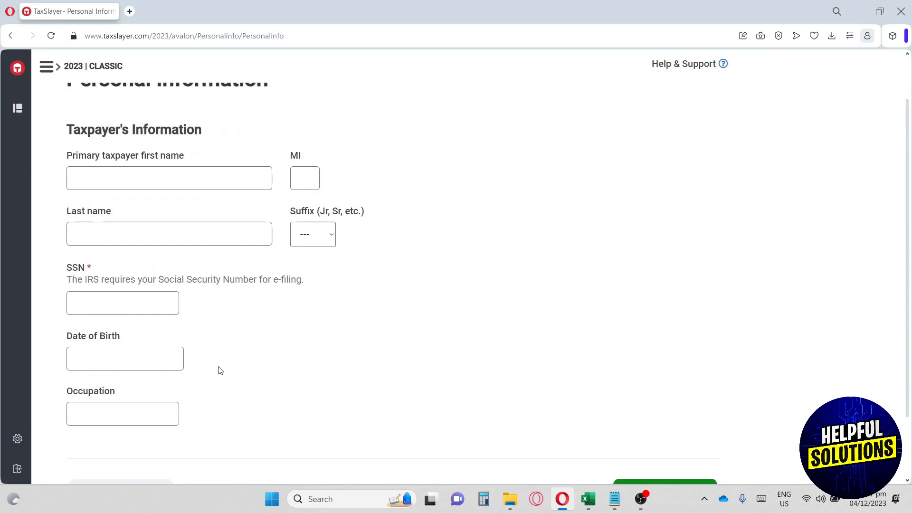
pyautogui.click(169, 230)
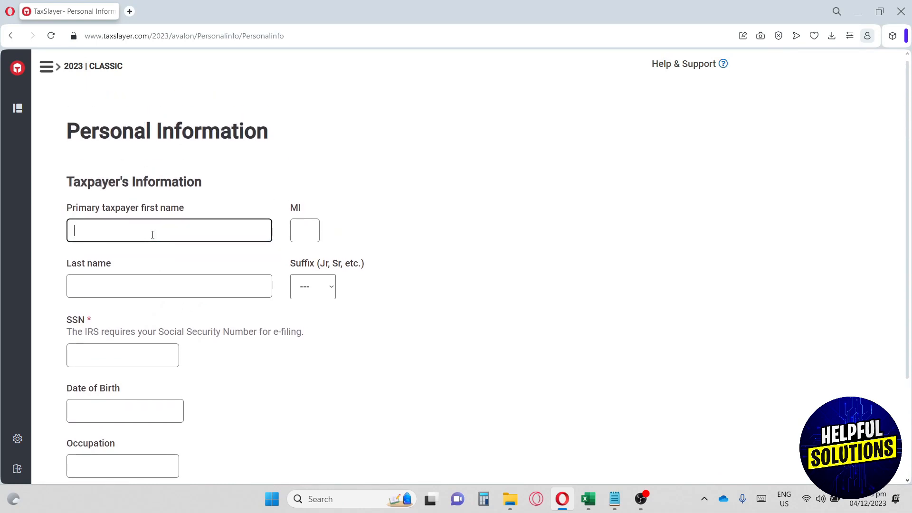
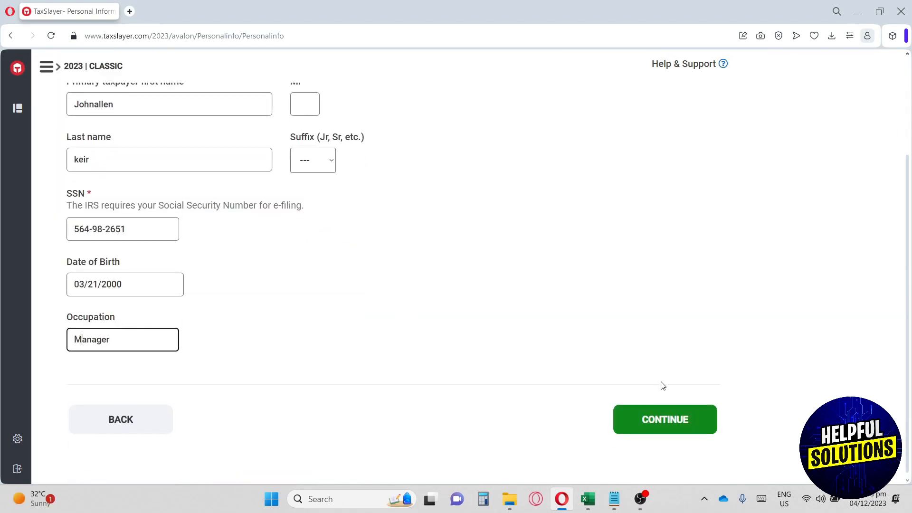
pyautogui.click(664, 419)
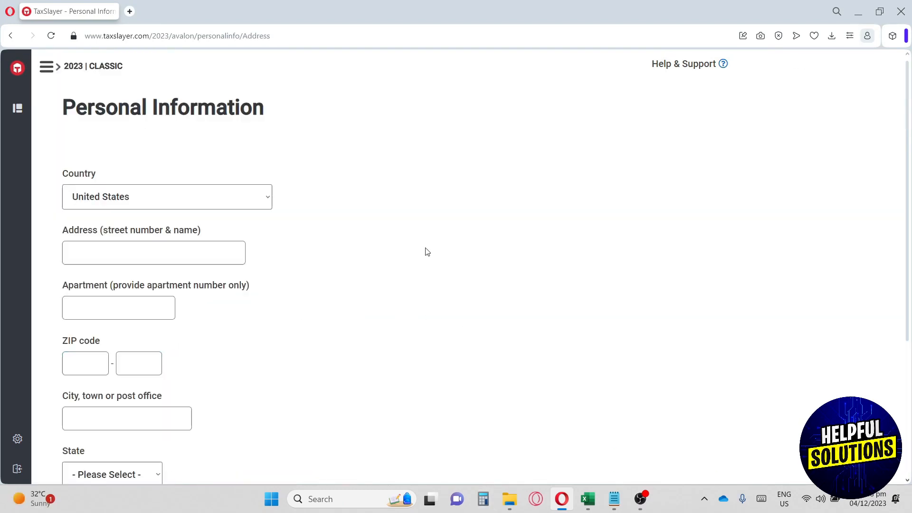
pyautogui.moveTo(307, 192)
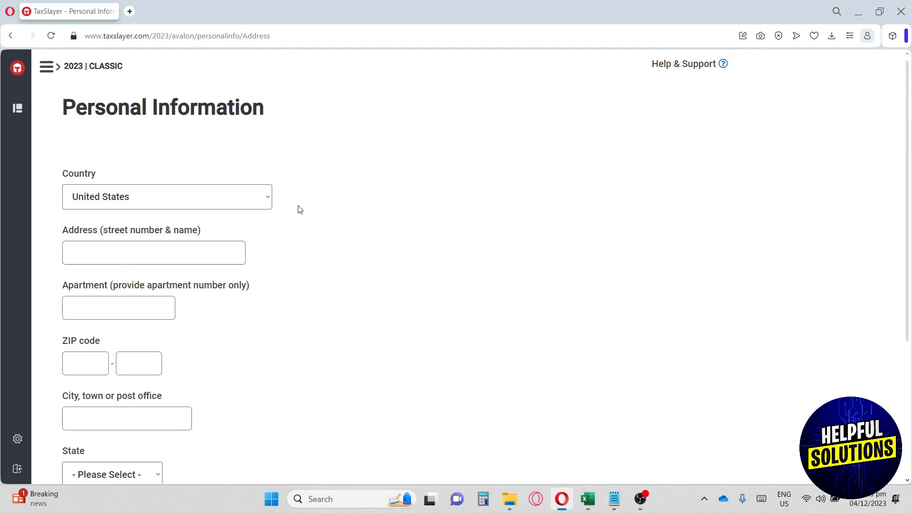
pyautogui.click(167, 195)
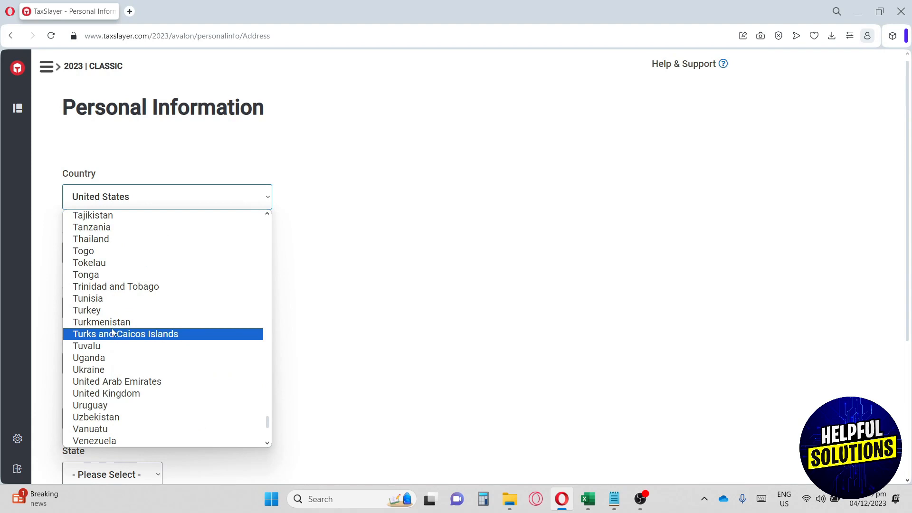
pyautogui.scroll(3)
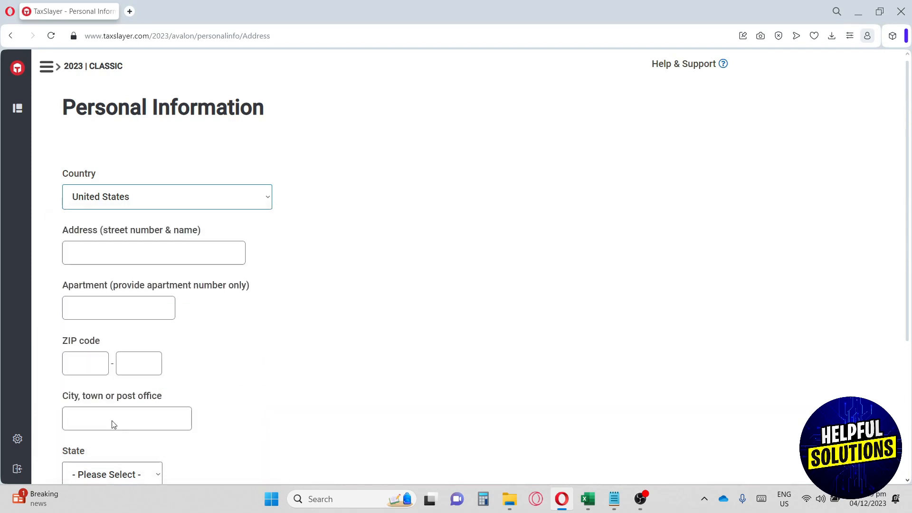
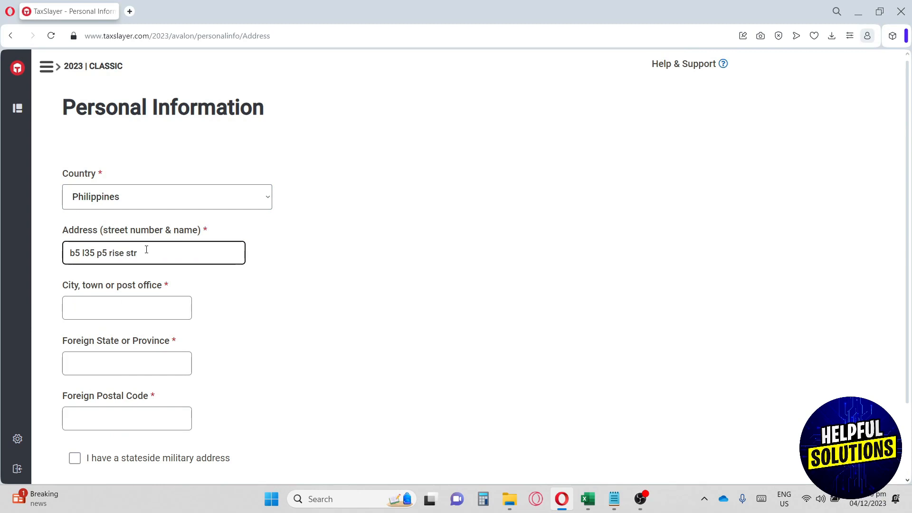
# Enter city Dasa, province Marag and postal code 0845, then continue
pyautogui.write('Dasa')
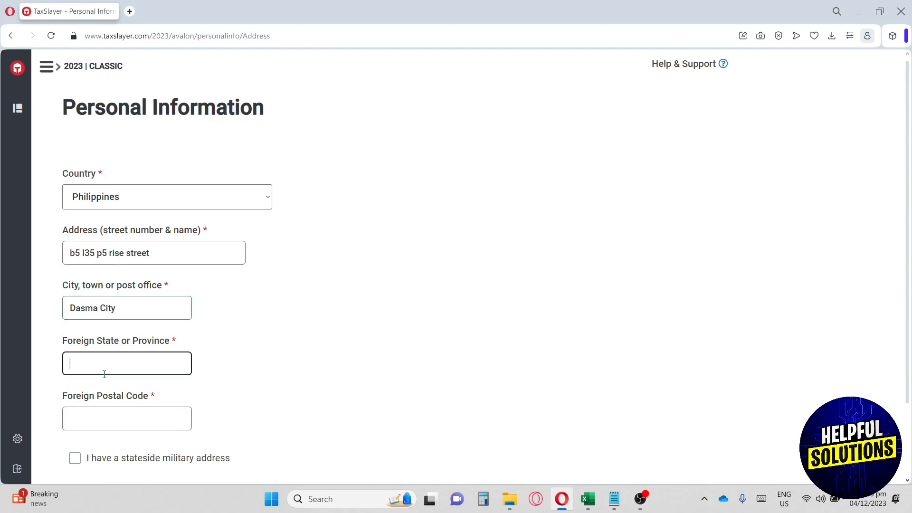
pyautogui.write('Maragondon')
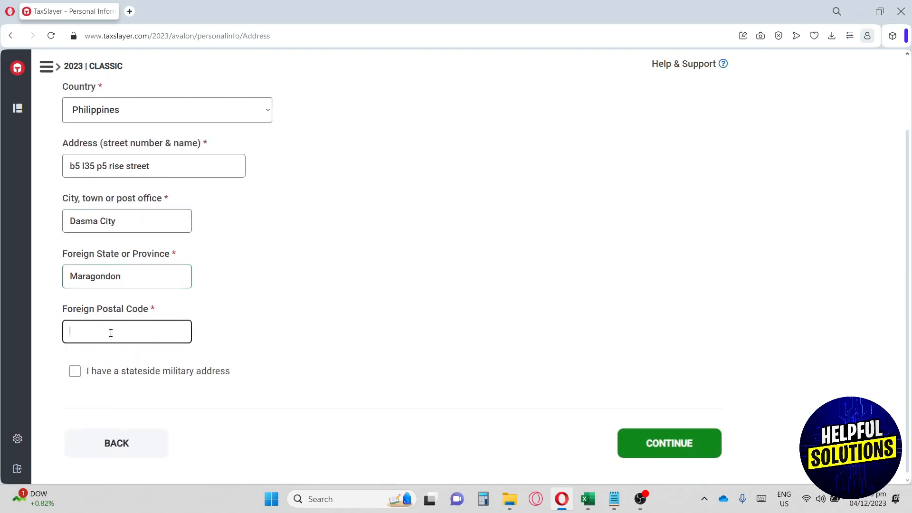
pyautogui.write('08456')
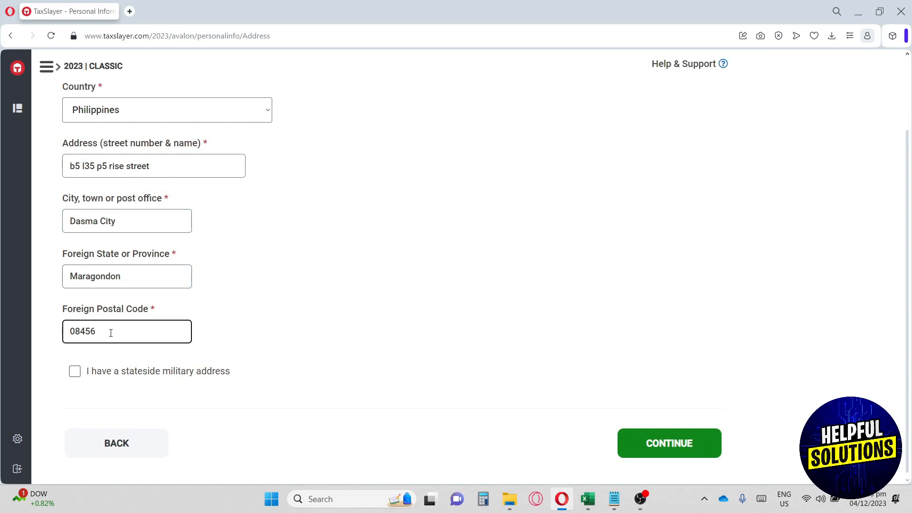
pyautogui.press('Backspace')
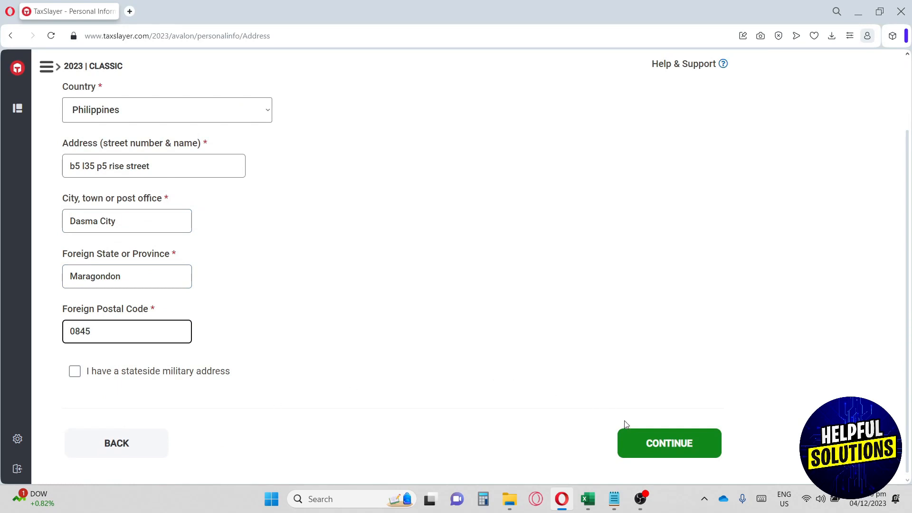
pyautogui.click(668, 443)
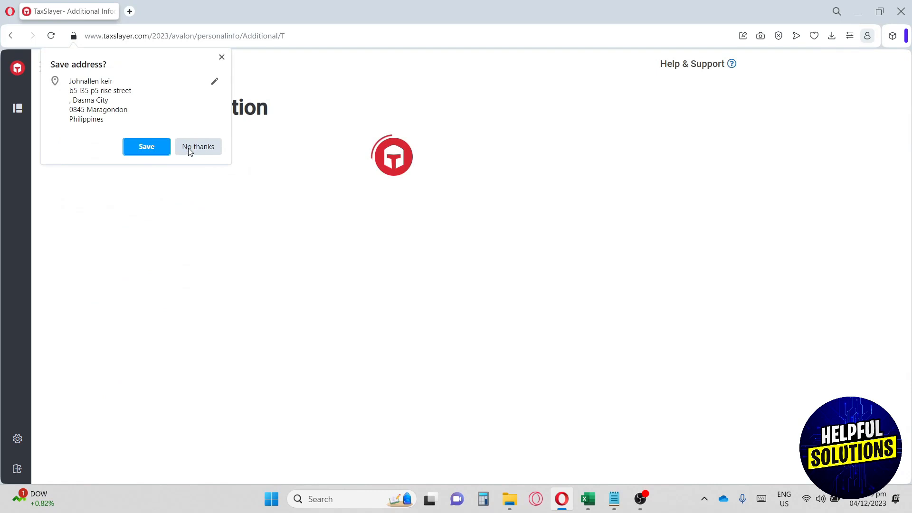
# Decline the browser's save-address popup, leave the dependent box unchecked and continue to filing status
pyautogui.click(197, 146)
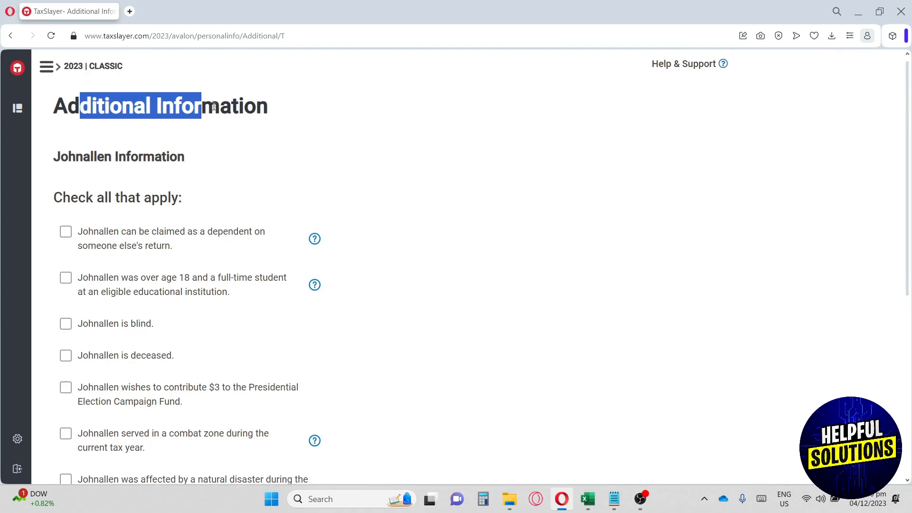
pyautogui.scroll(-3)
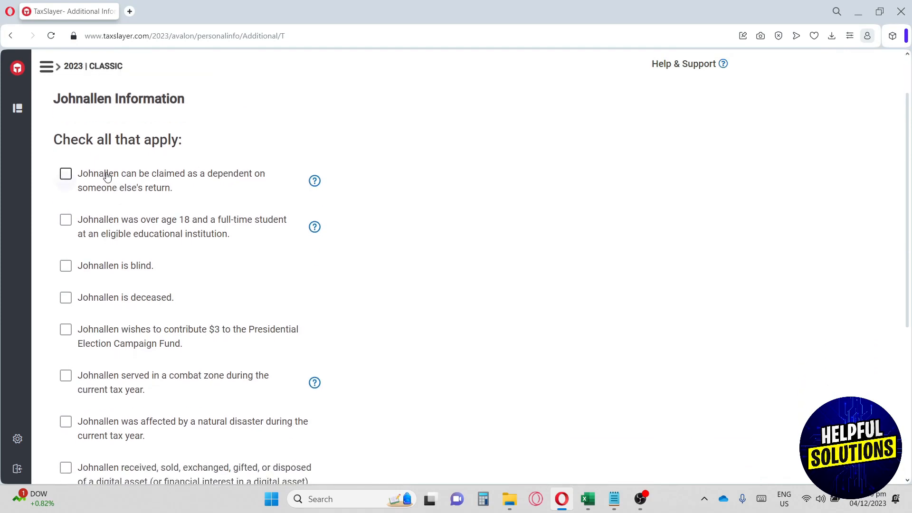
pyautogui.click(65, 173)
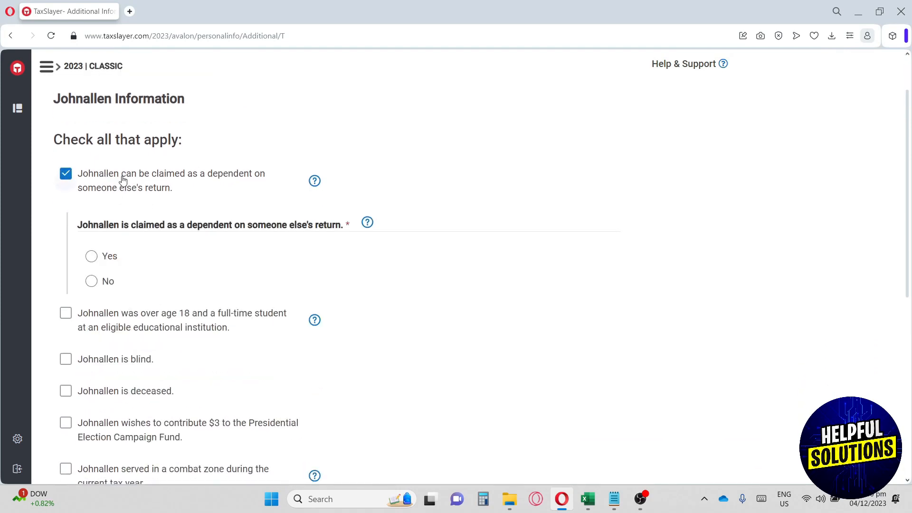
pyautogui.click(65, 172)
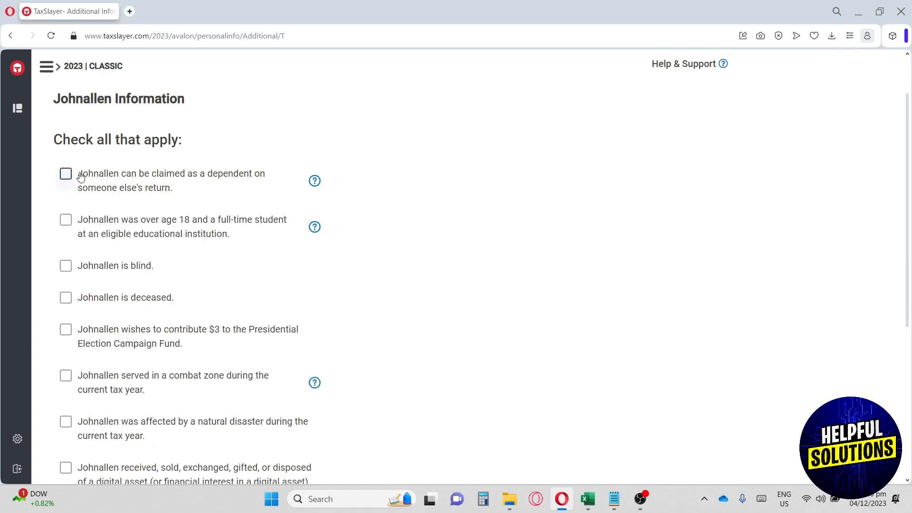
pyautogui.scroll(-3)
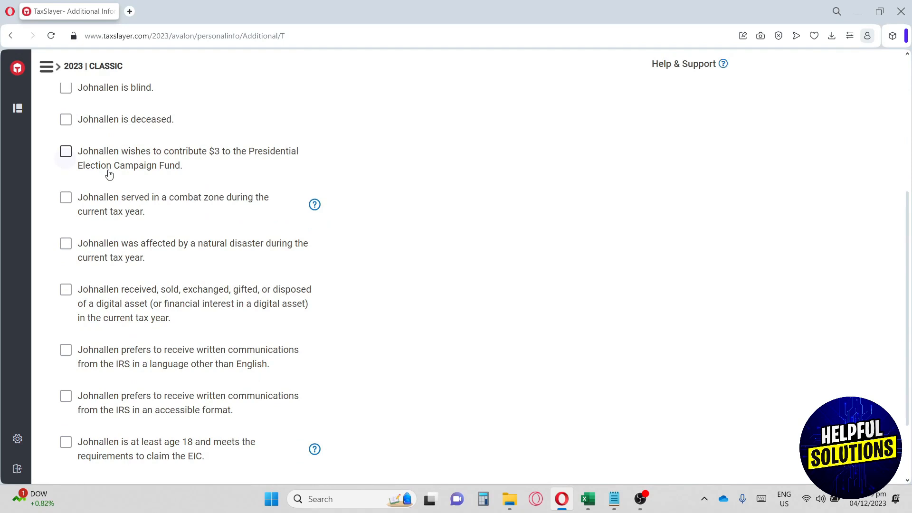
pyautogui.scroll(-3)
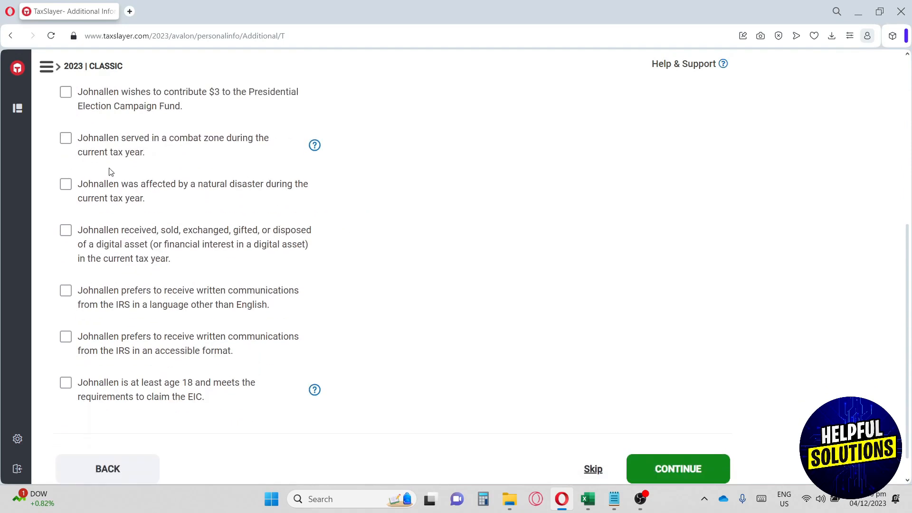
pyautogui.moveTo(548, 465)
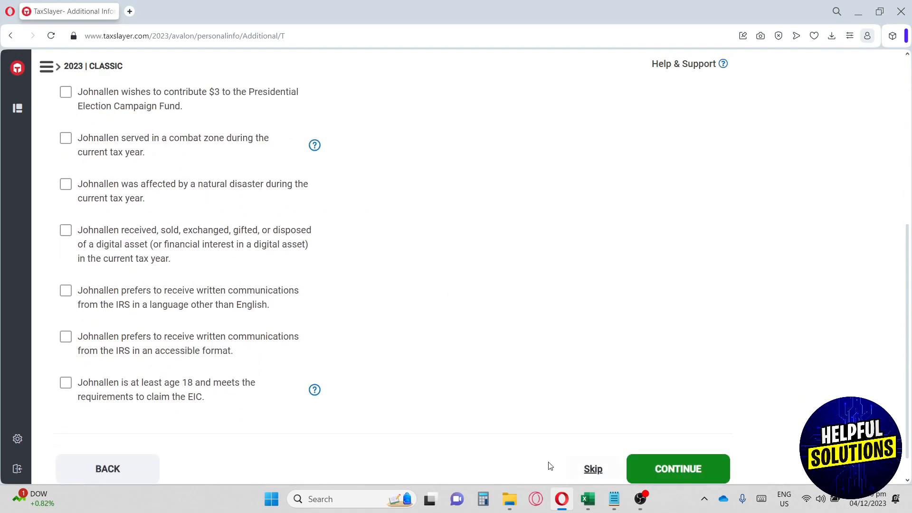
pyautogui.click(677, 468)
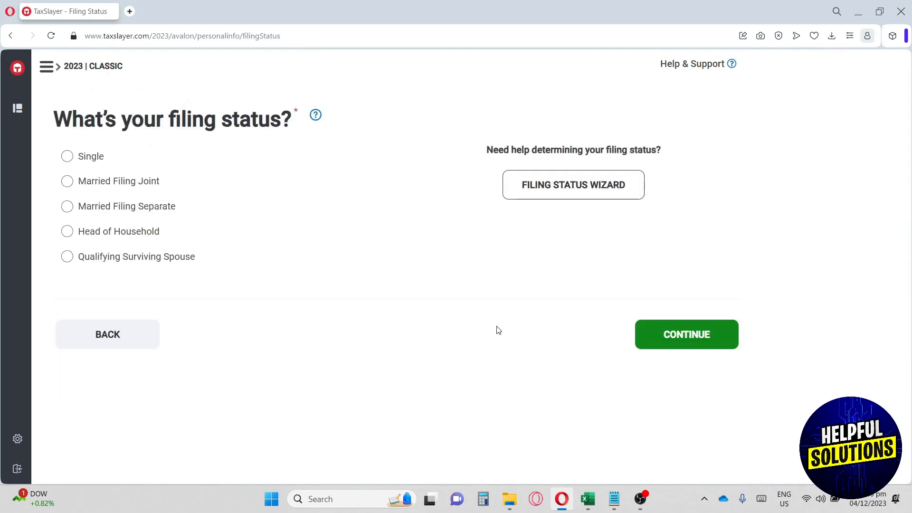
pyautogui.moveTo(340, 232)
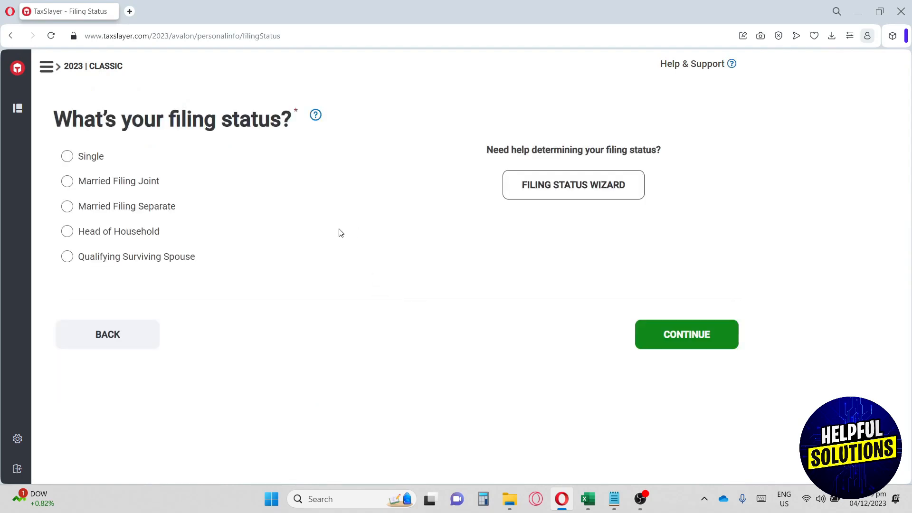
# Choose Single as the filing status and continue to the dependents question
pyautogui.click(47, 66)
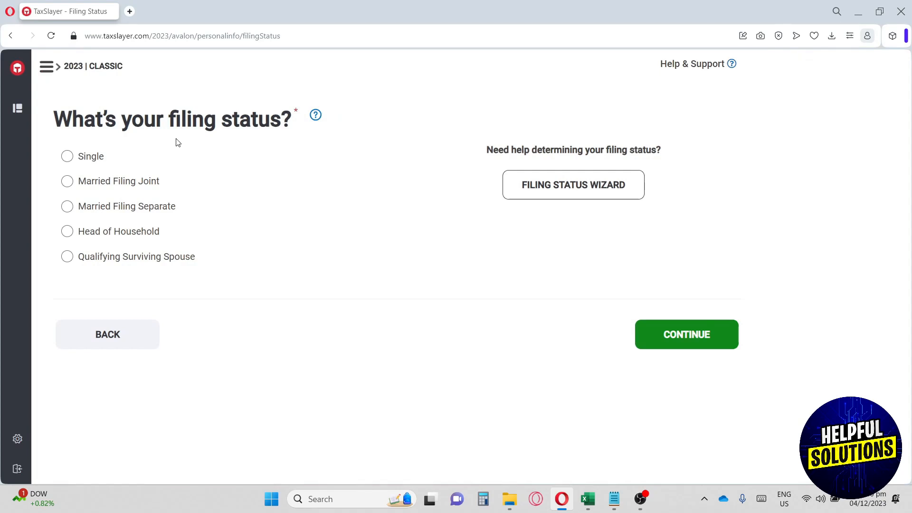
pyautogui.moveTo(152, 152)
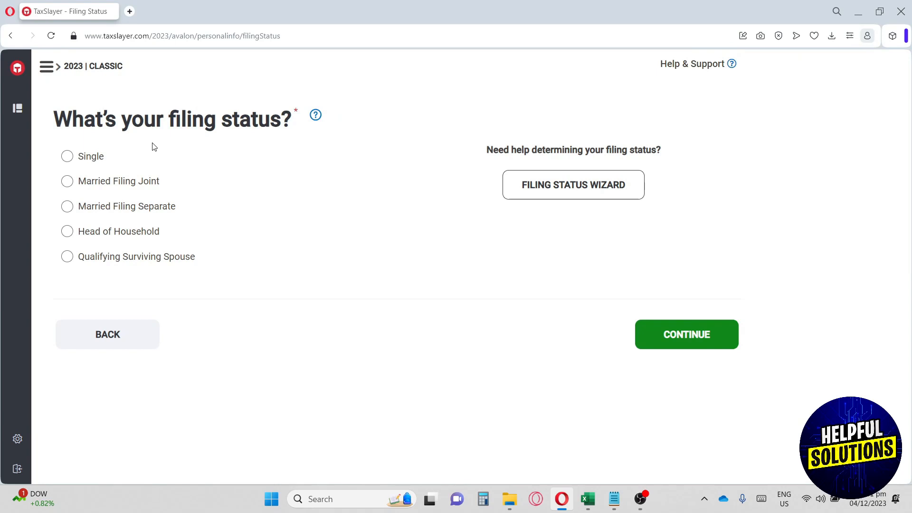
pyautogui.click(67, 156)
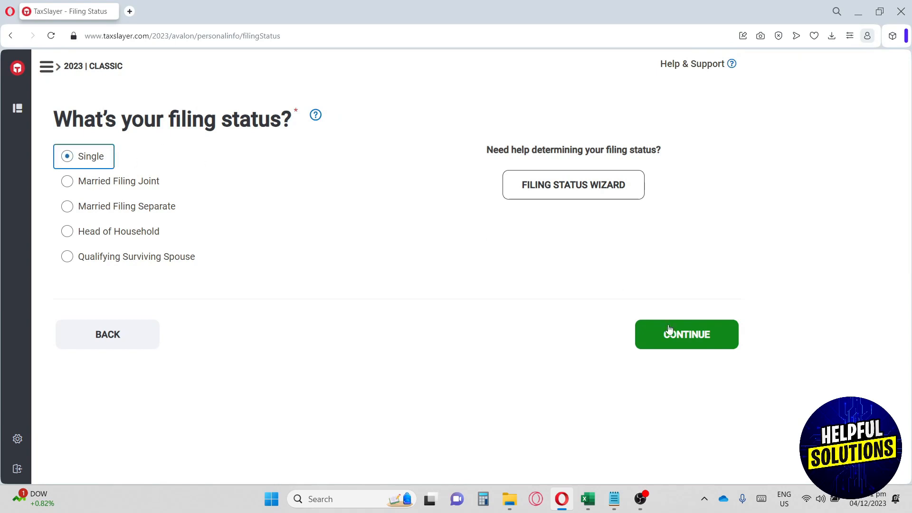
pyautogui.click(686, 333)
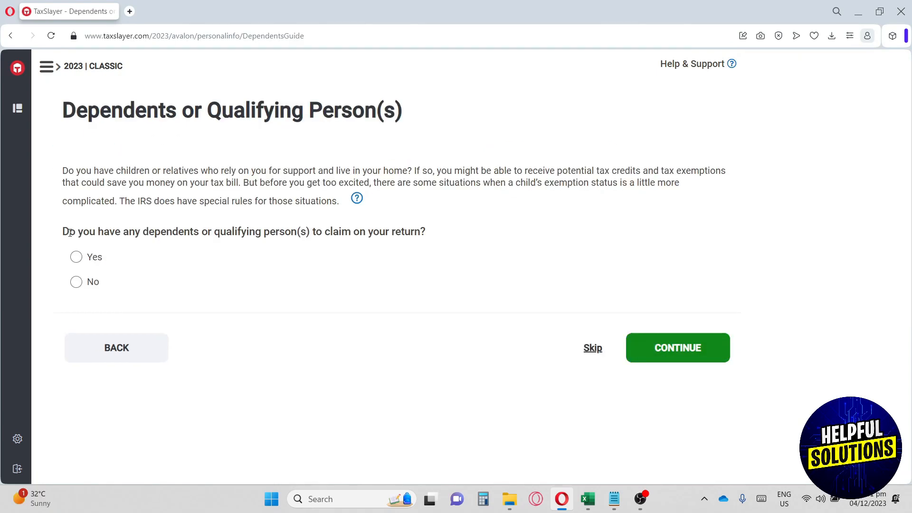
# Highlight the dependents question text before proceeding without adding anyone
pyautogui.moveTo(62, 231); pyautogui.dragTo(208, 231)
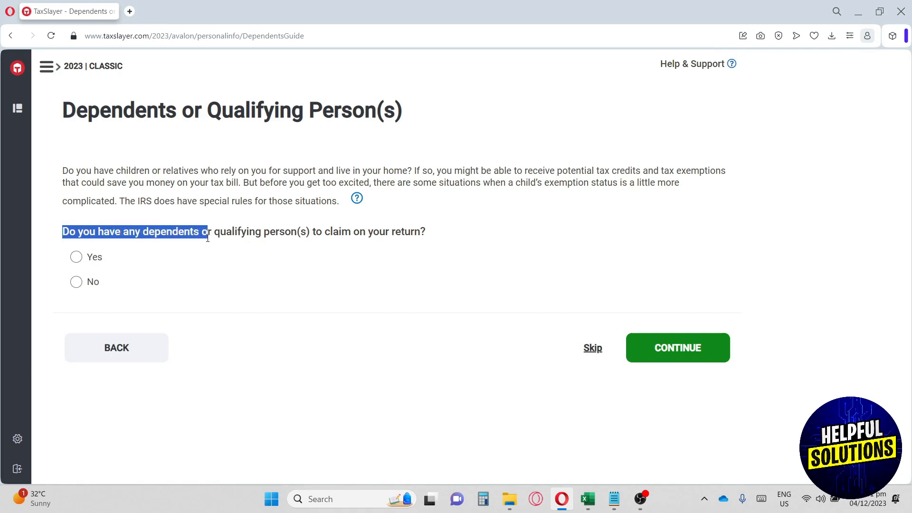
pyautogui.moveTo(206, 232); pyautogui.dragTo(369, 232)
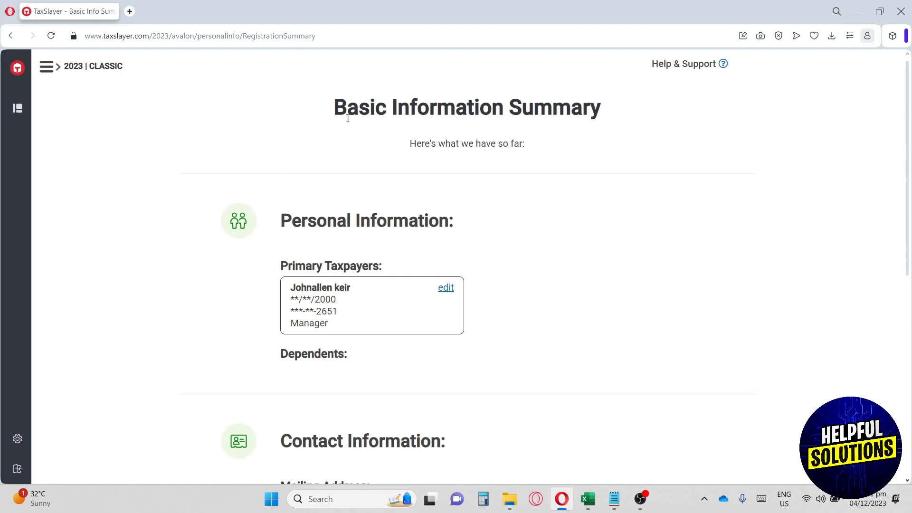
# Scroll through the Basic Information Summary and continue to the income section
pyautogui.doubleClick(466, 107)
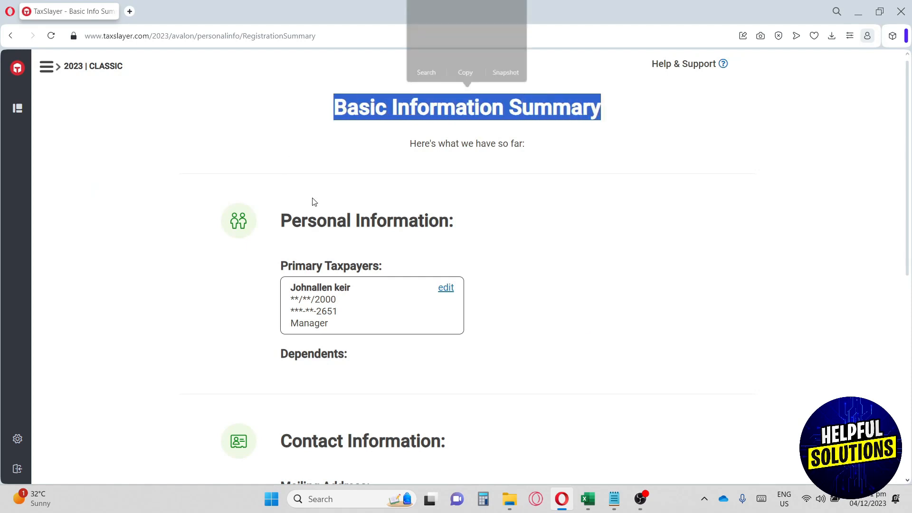
pyautogui.scroll(-3)
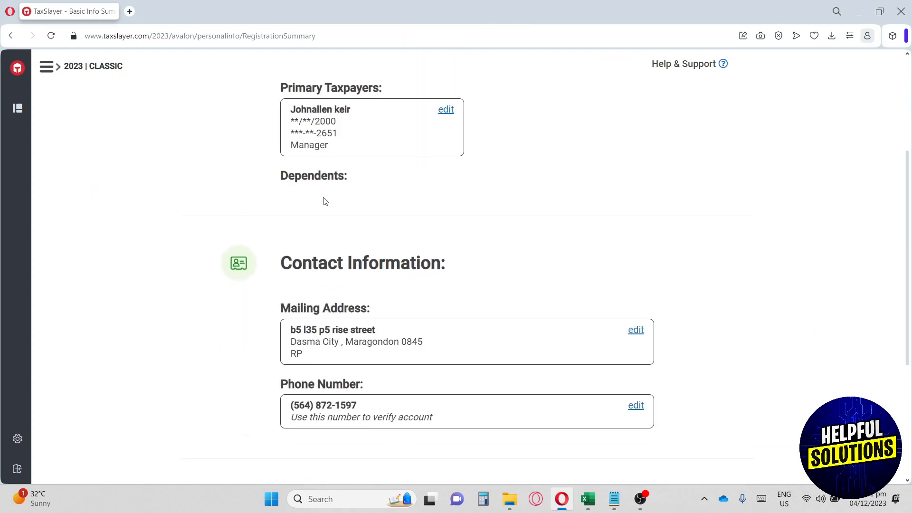
pyautogui.scroll(-3)
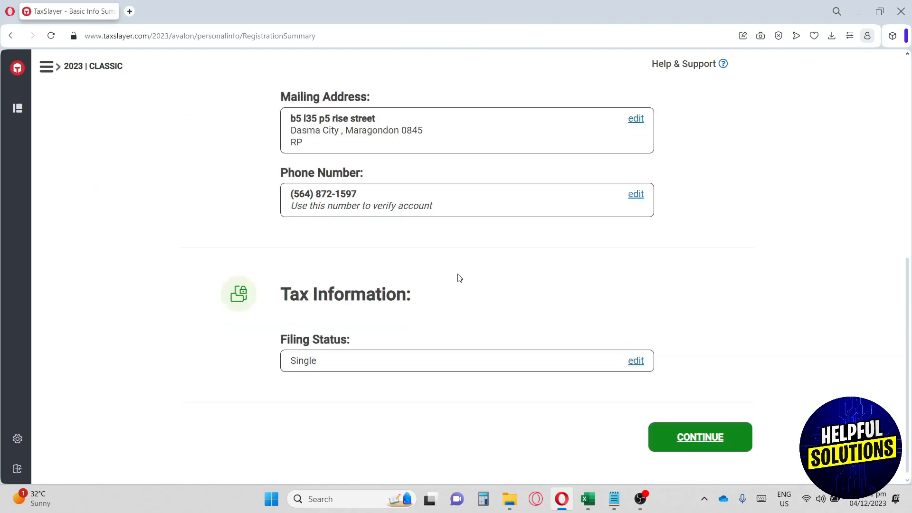
pyautogui.moveTo(713, 456)
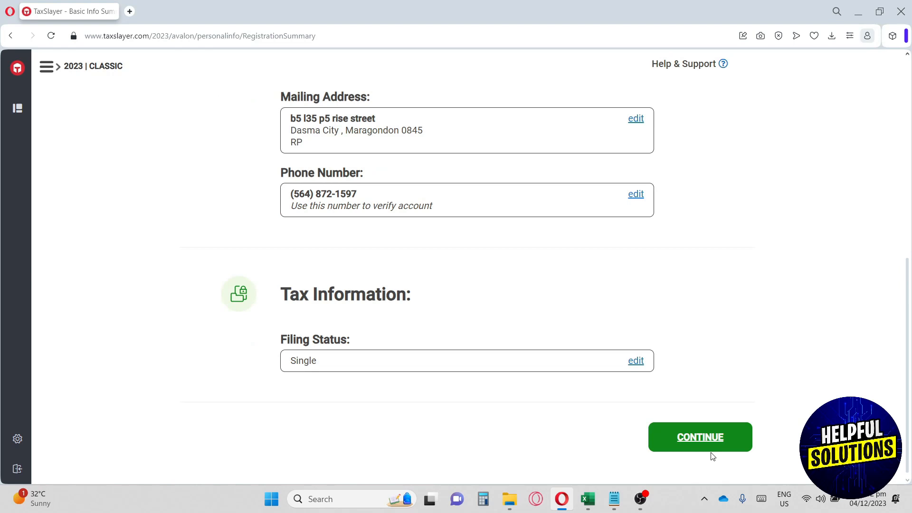
pyautogui.click(700, 437)
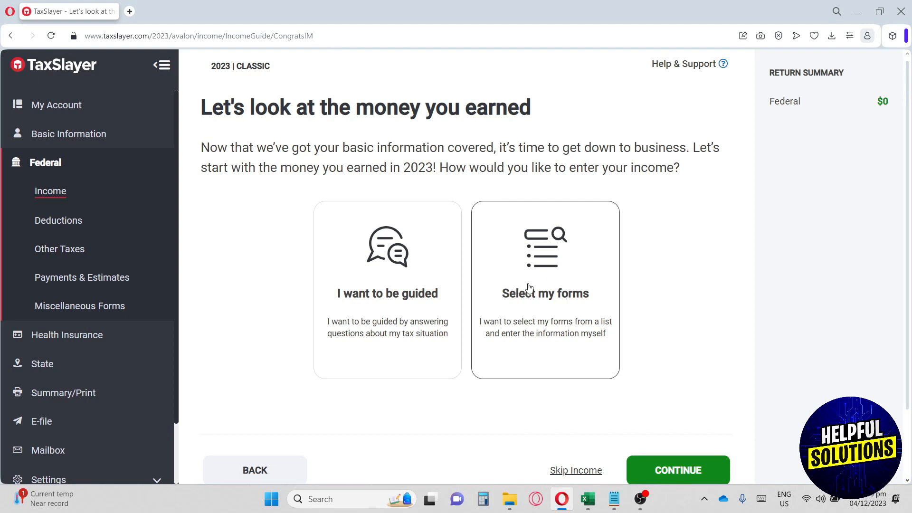
# Choose to pick income forms myself, review the form list and begin the 1099-B Investments entries
pyautogui.click(545, 289)
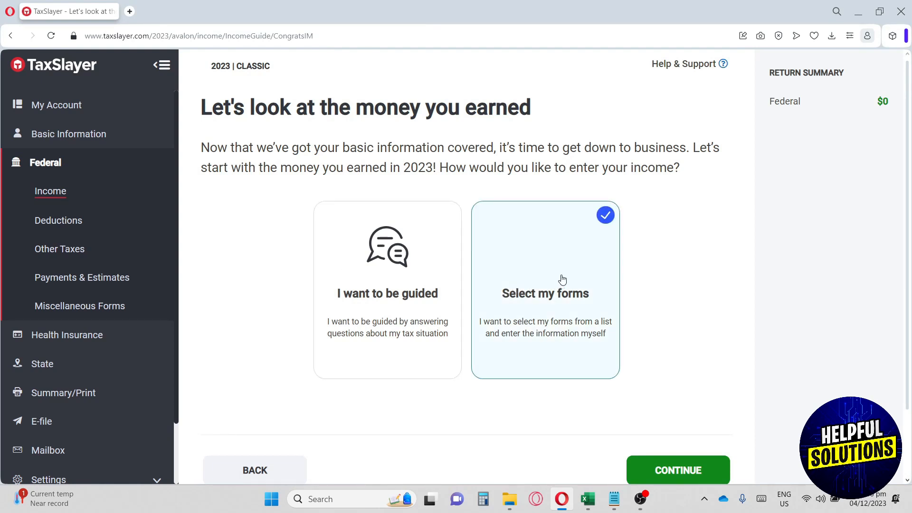
pyautogui.click(677, 470)
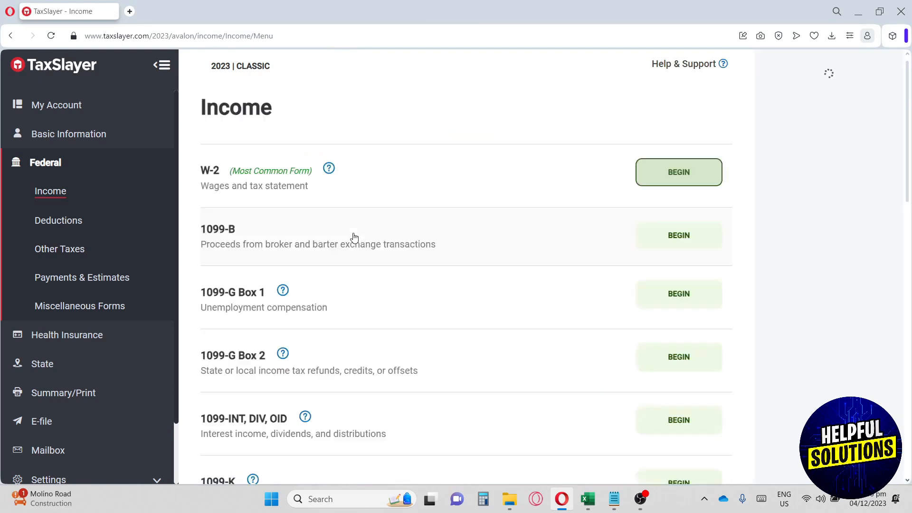
pyautogui.scroll(-3)
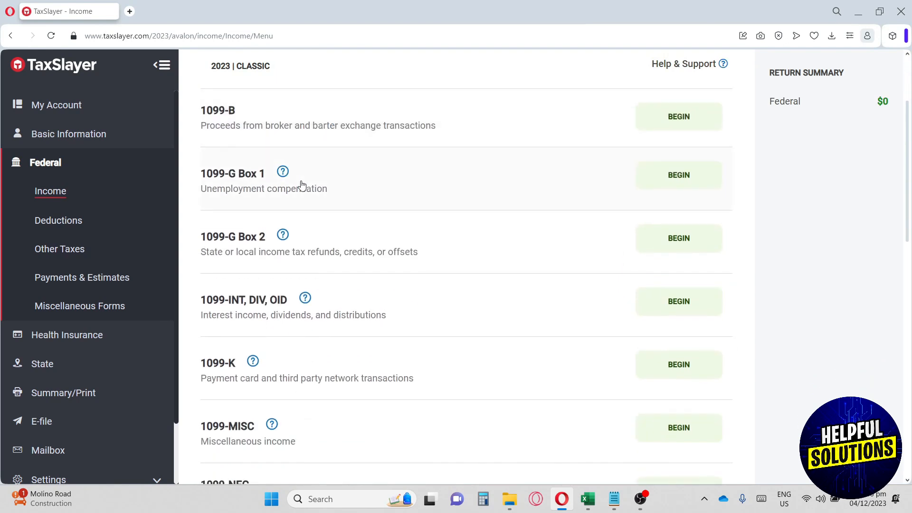
pyautogui.scroll(-3)
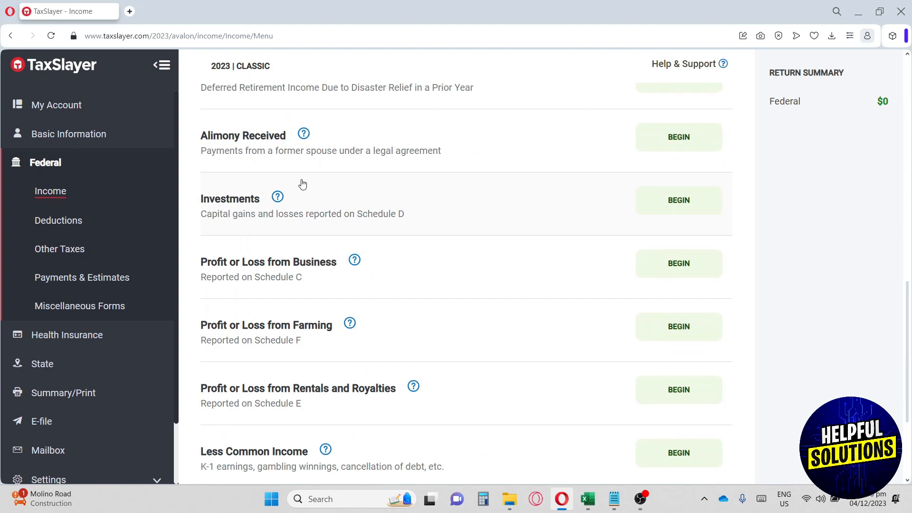
pyautogui.moveTo(303, 183)
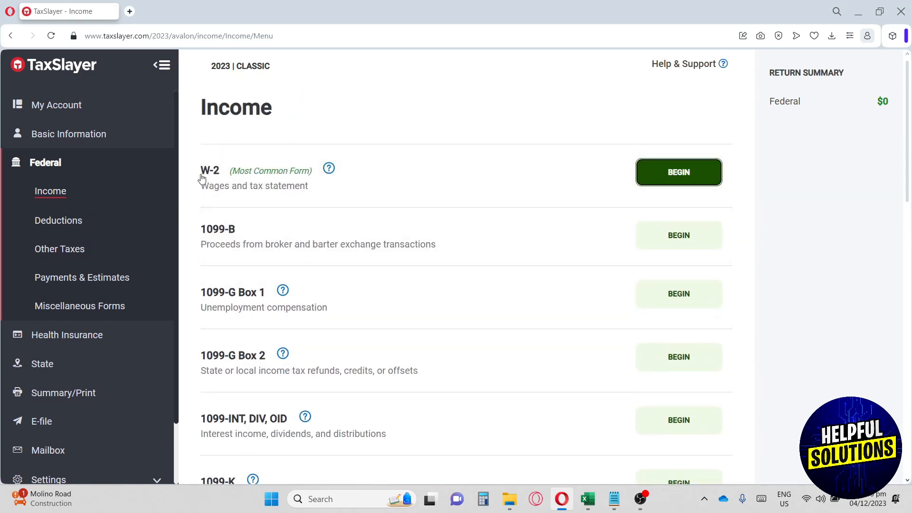
pyautogui.moveTo(227, 239)
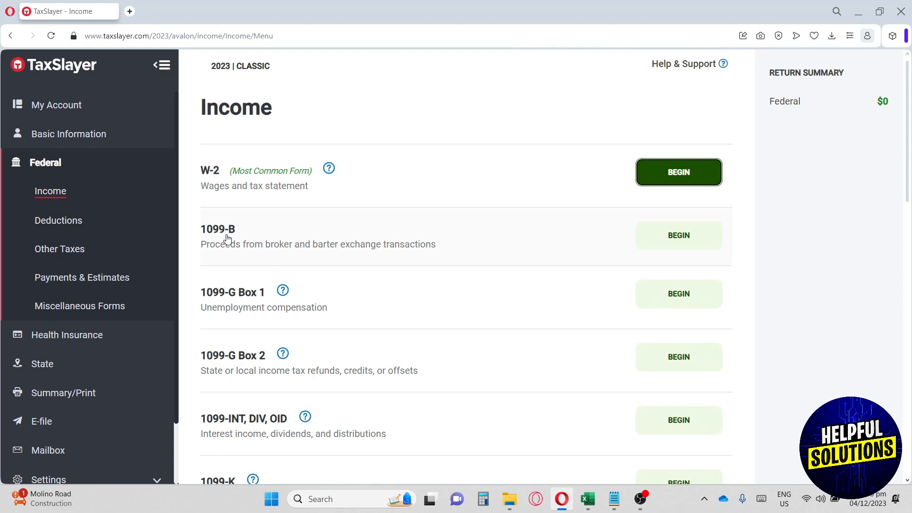
pyautogui.scroll(-3)
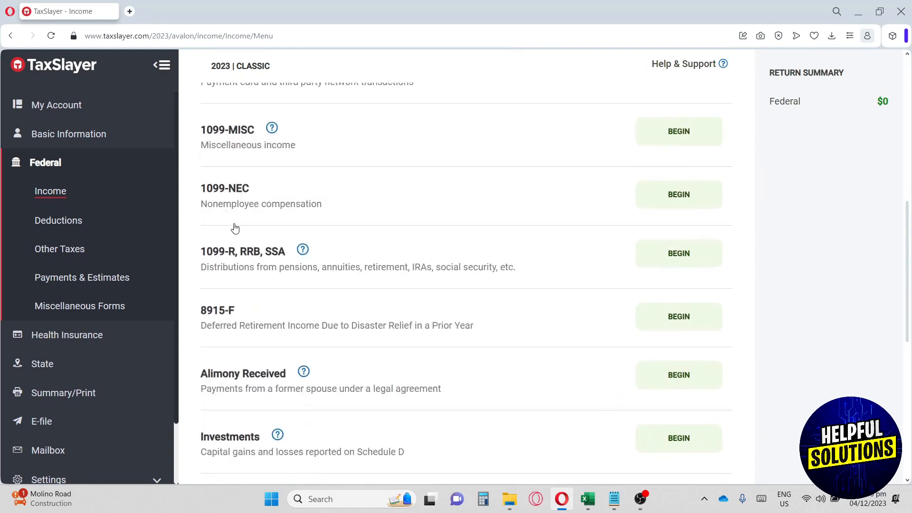
pyautogui.scroll(-3)
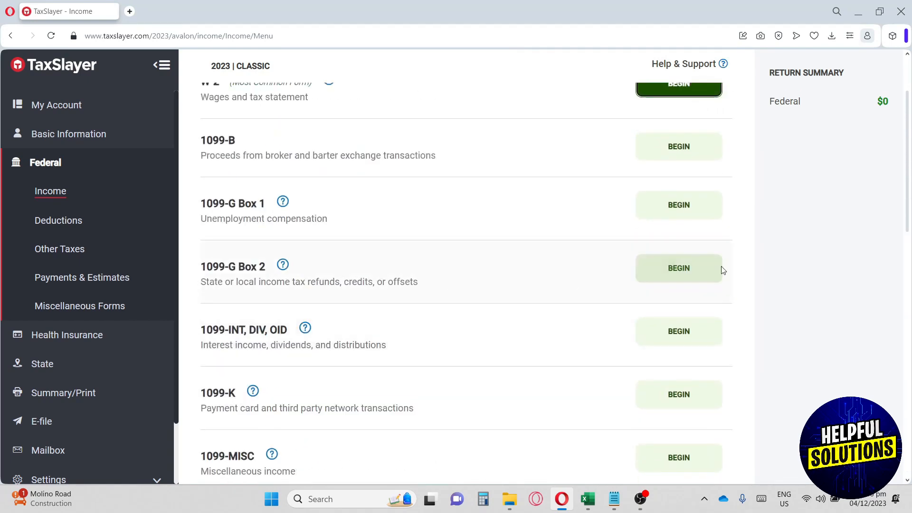
pyautogui.click(677, 146)
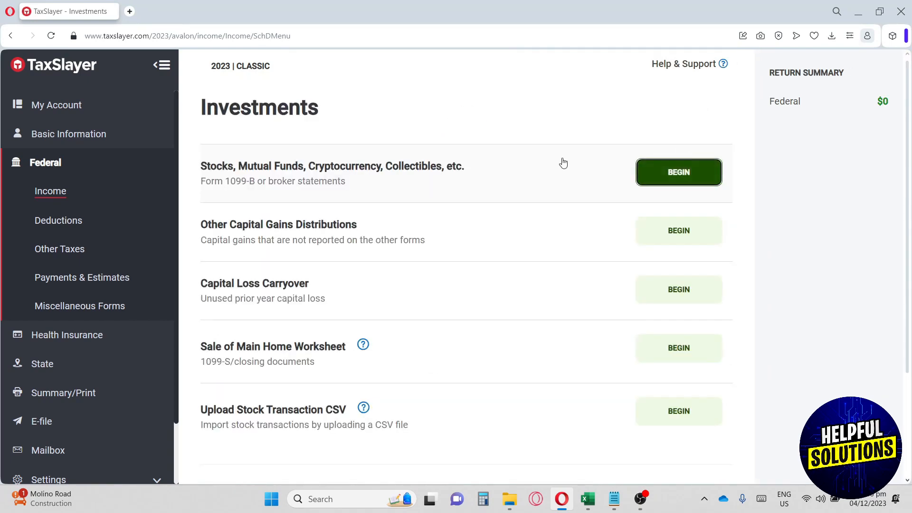
pyautogui.moveTo(679, 230)
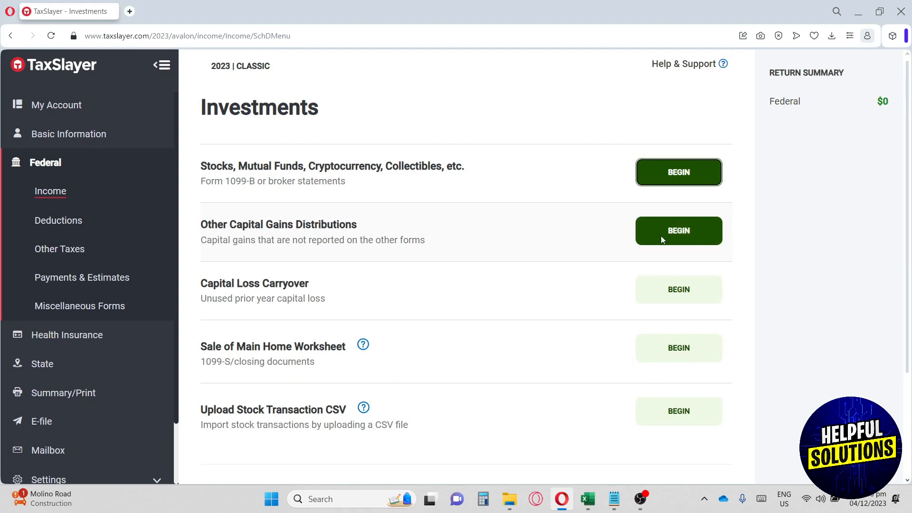
pyautogui.moveTo(255, 208)
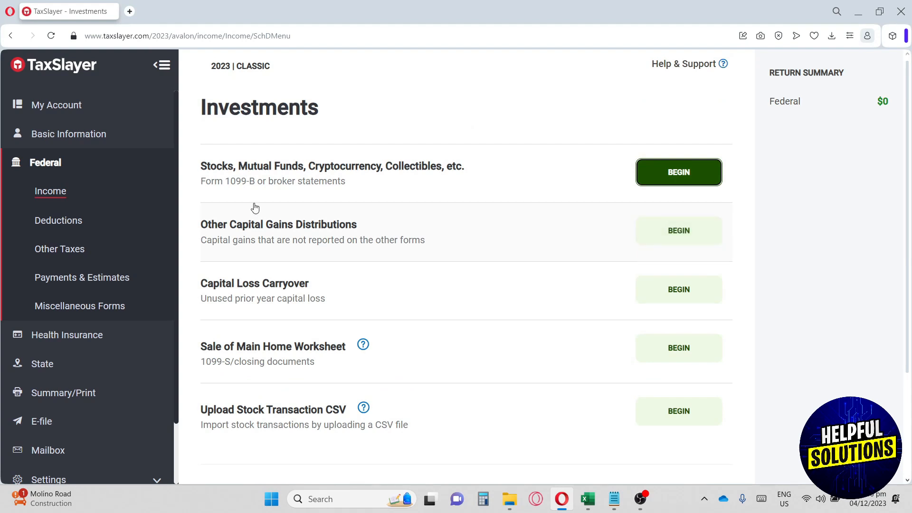
# Go to the federal Deductions section, where the $44 Audit Defense and SecurelyID offer appears
pyautogui.click(58, 219)
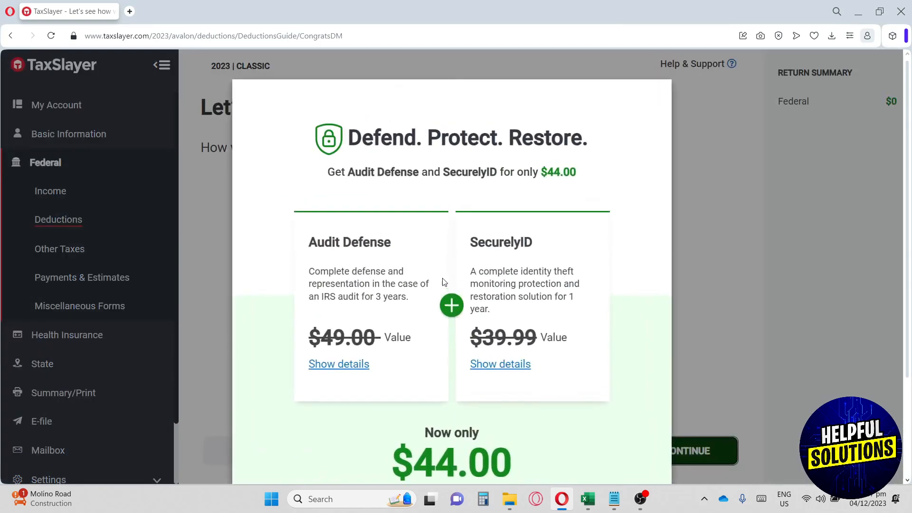
pyautogui.moveTo(466, 205)
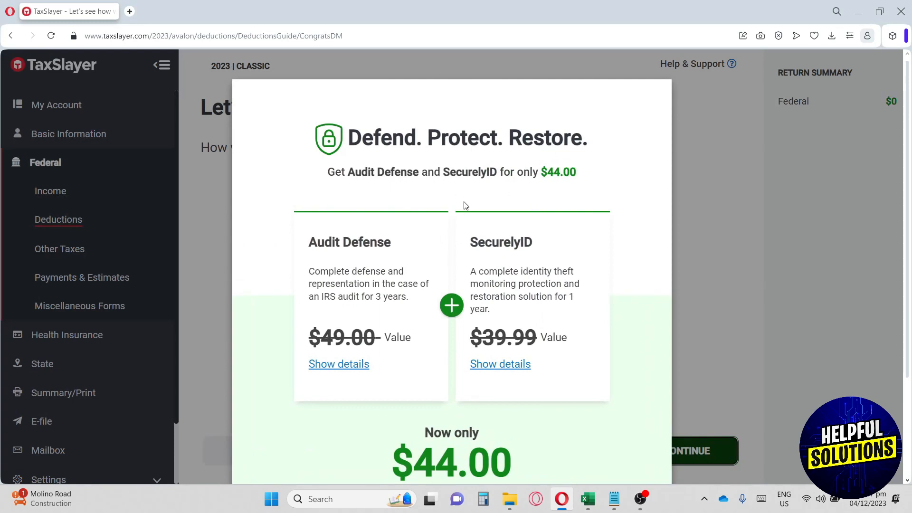
pyautogui.moveTo(440, 186)
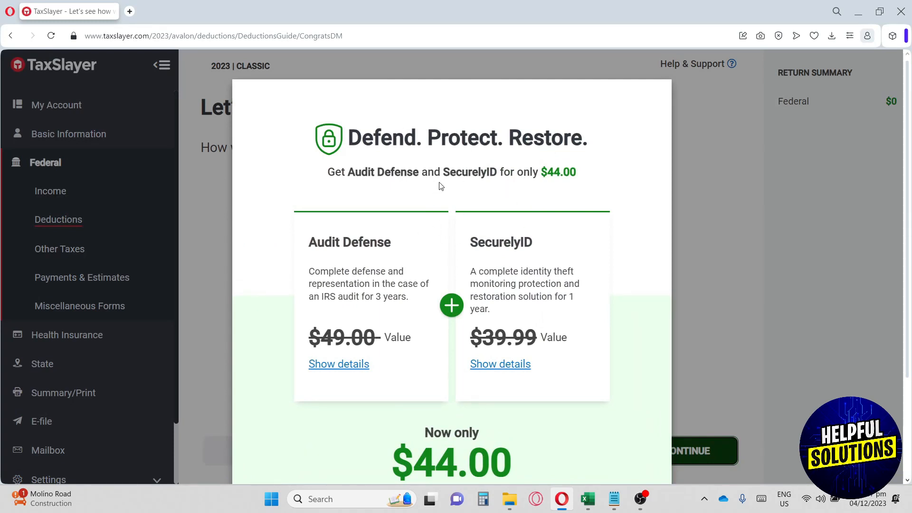
# Decline the $44 Audit Defense offer with 'No, thanks' and review the Deductions overview
pyautogui.scroll(-3)
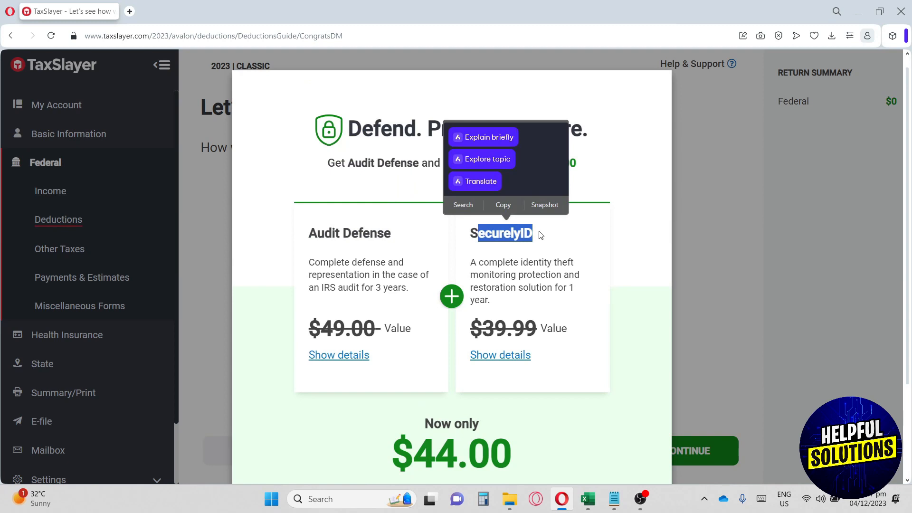
pyautogui.scroll(-3)
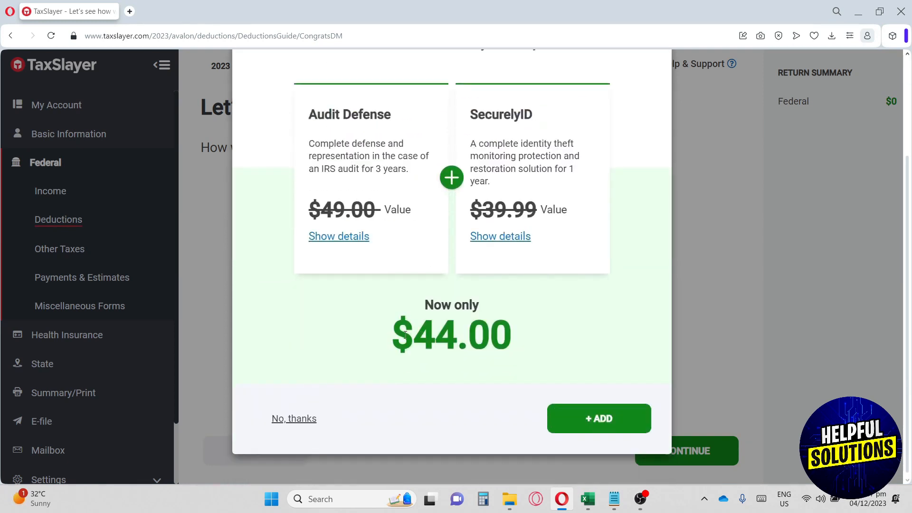
pyautogui.click(294, 418)
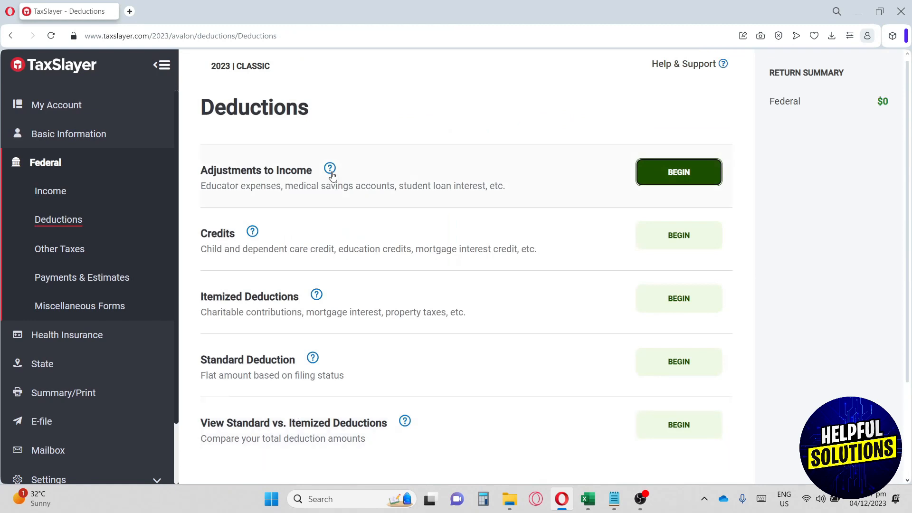
pyautogui.moveTo(307, 149)
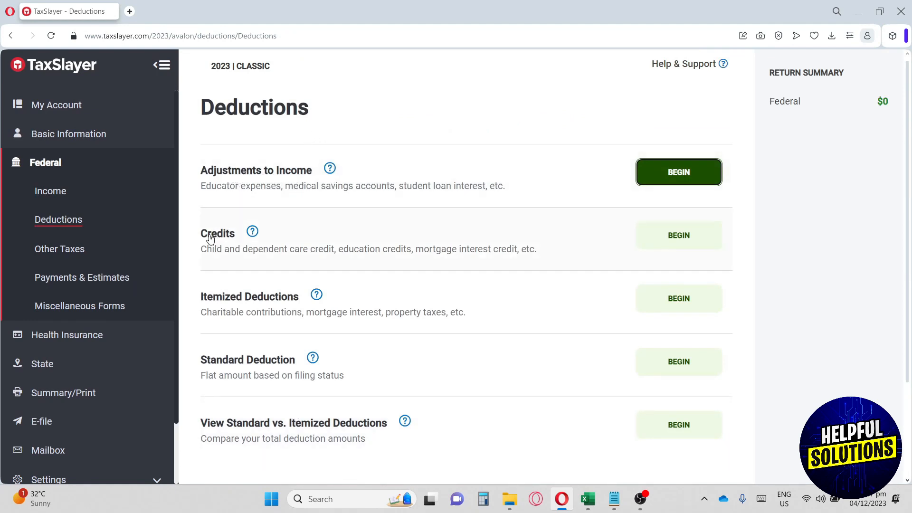
pyautogui.scroll(-3)
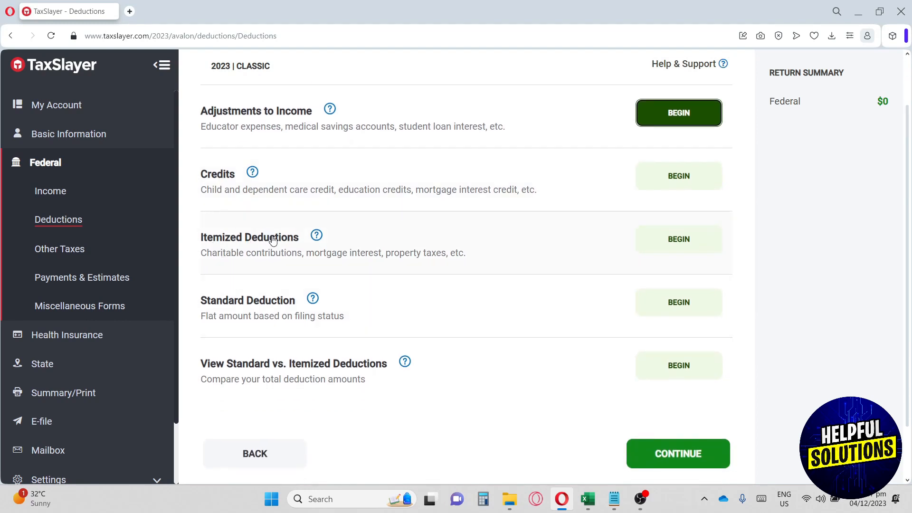
pyautogui.moveTo(268, 339)
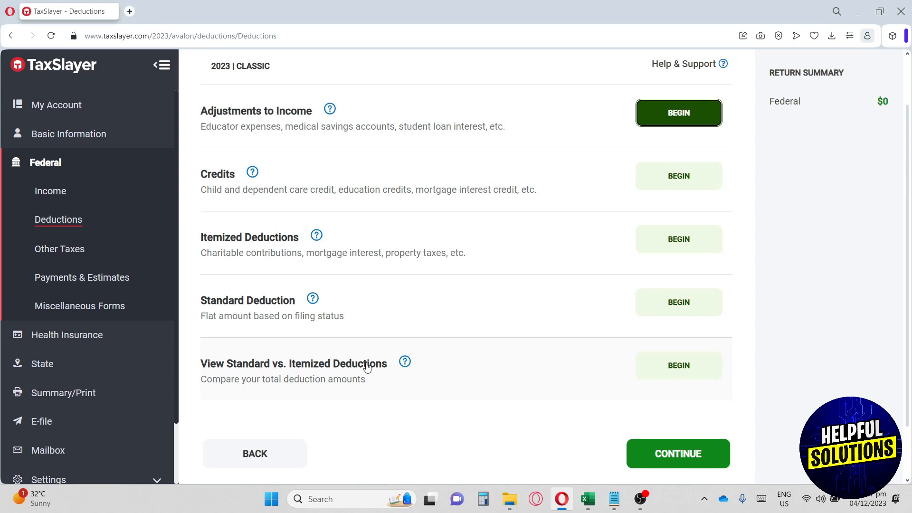
pyautogui.moveTo(375, 367)
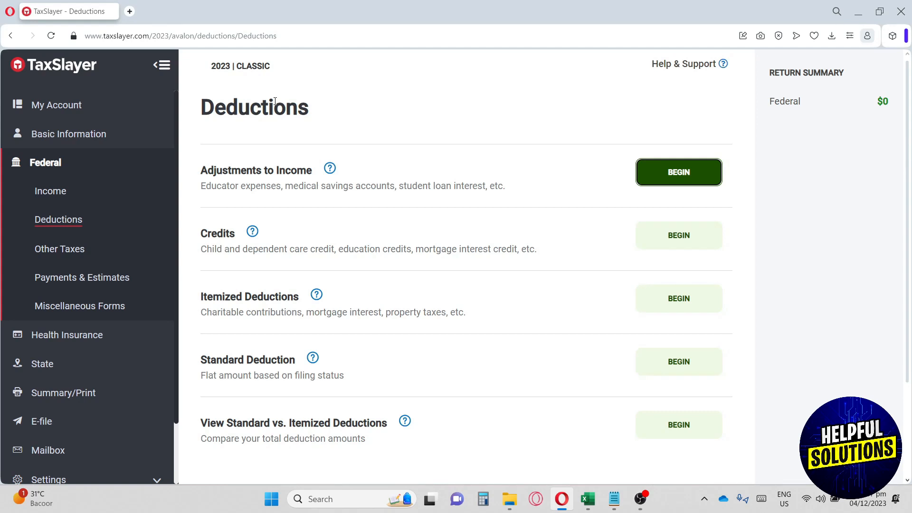
pyautogui.moveTo(58, 247)
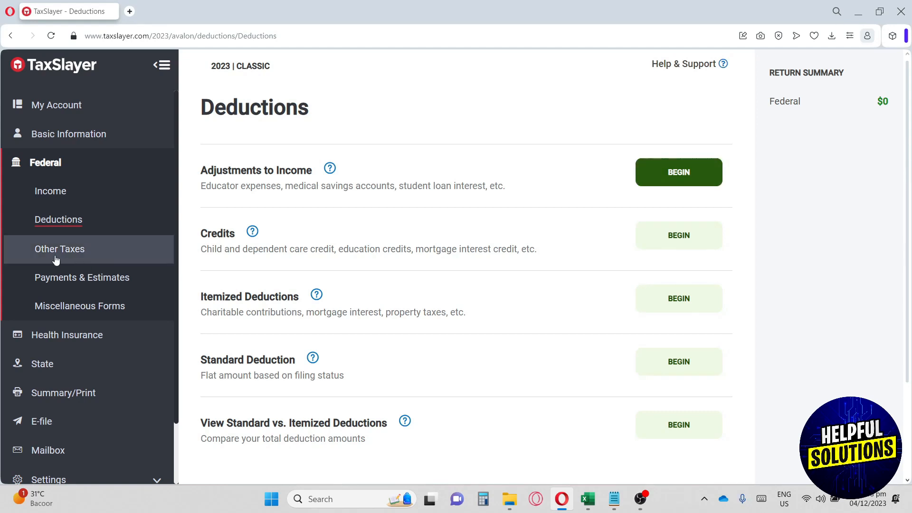
# Review the Other Taxes list of AMT, household employment and self-employment tax
pyautogui.click(59, 248)
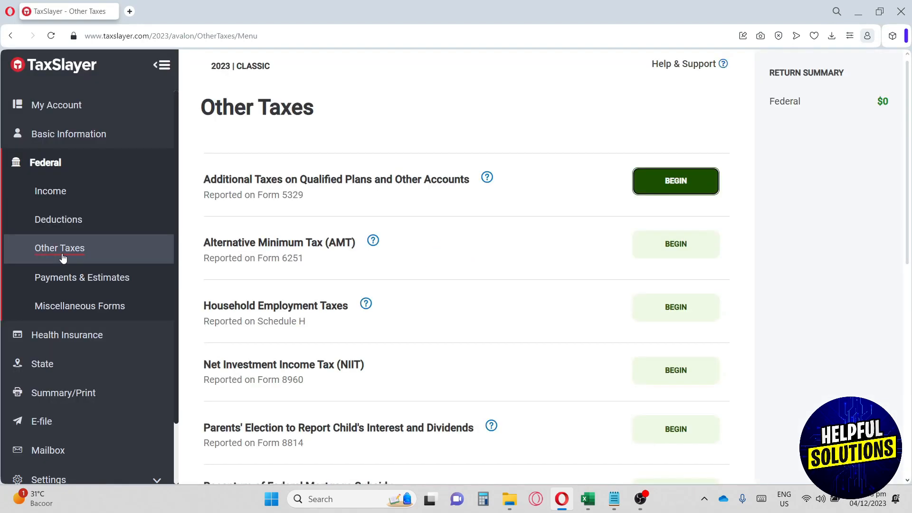
pyautogui.scroll(-3)
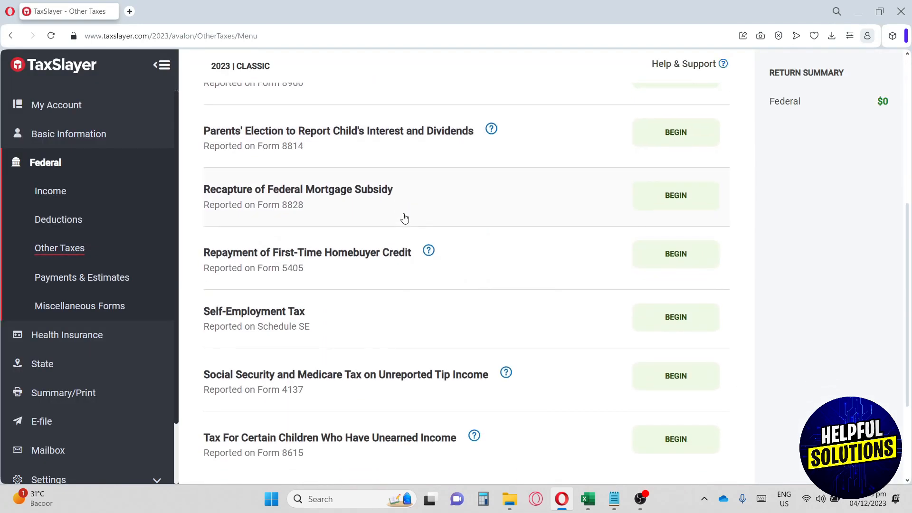
pyautogui.scroll(-3)
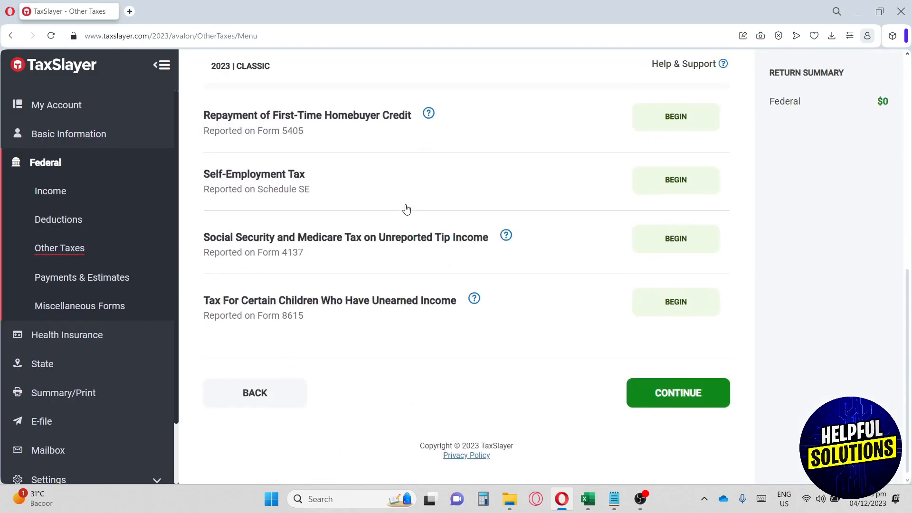
pyautogui.scroll(3)
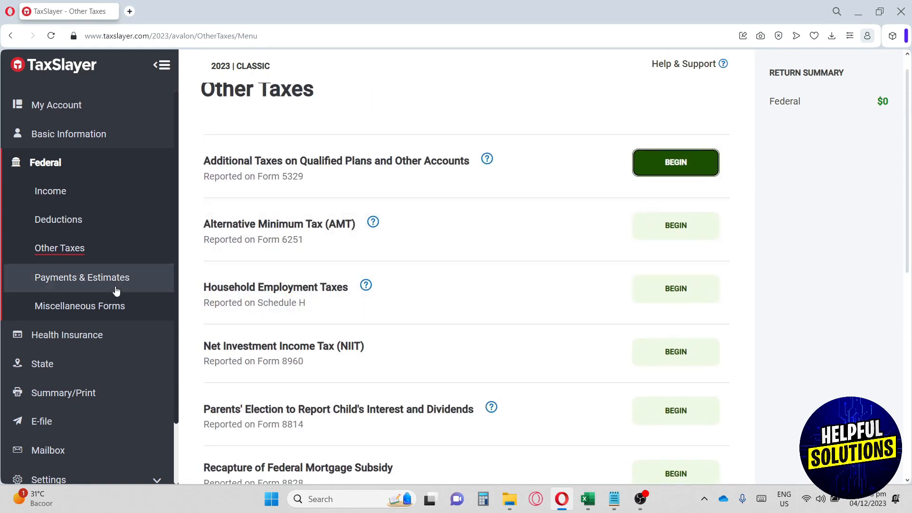
# Go to Payments and Estimates and bring up the Help & Support questions panel
pyautogui.click(82, 276)
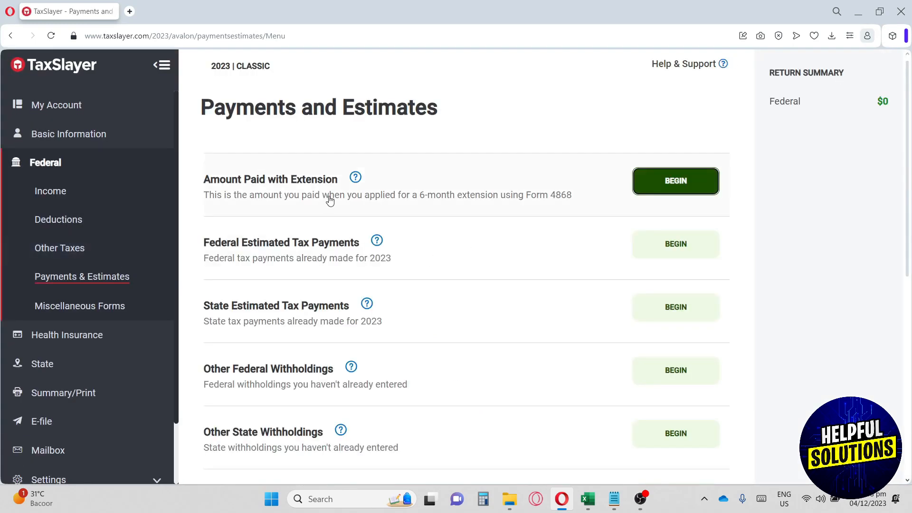
pyautogui.moveTo(353, 175)
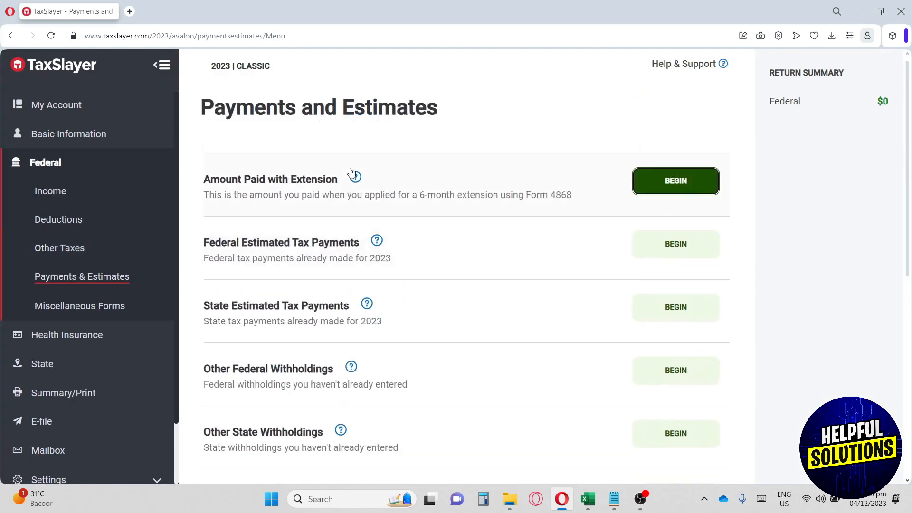
pyautogui.moveTo(683, 63)
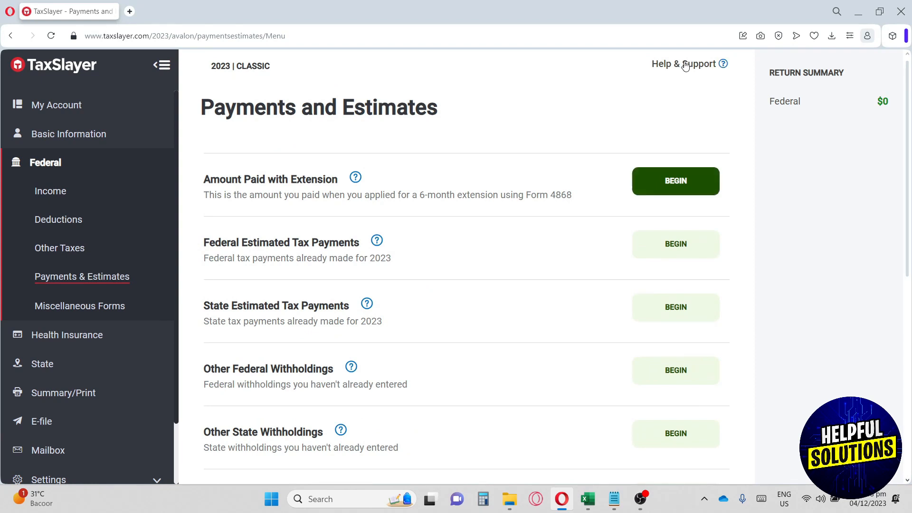
pyautogui.click(683, 64)
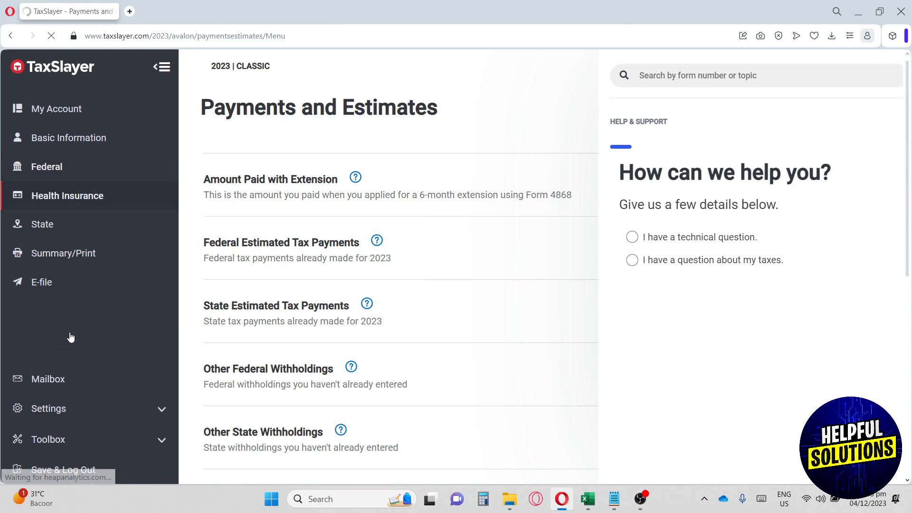
# Go to Health Insurance, asking about Affordable Care Act coverage on Form 1095-A
pyautogui.click(66, 195)
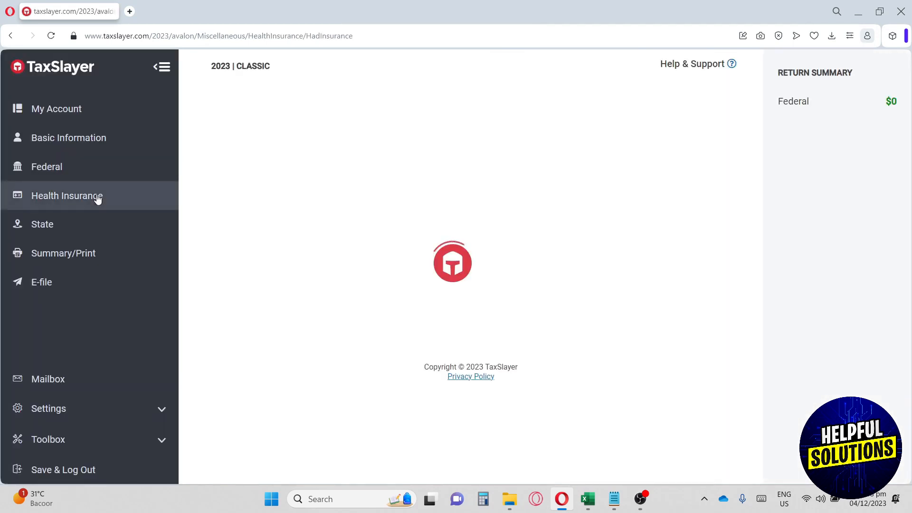
pyautogui.click(66, 195)
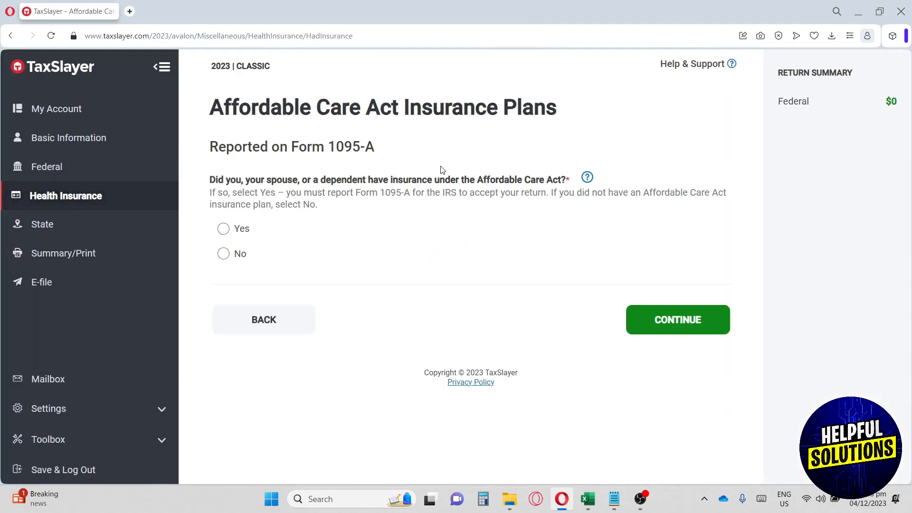
pyautogui.moveTo(494, 146)
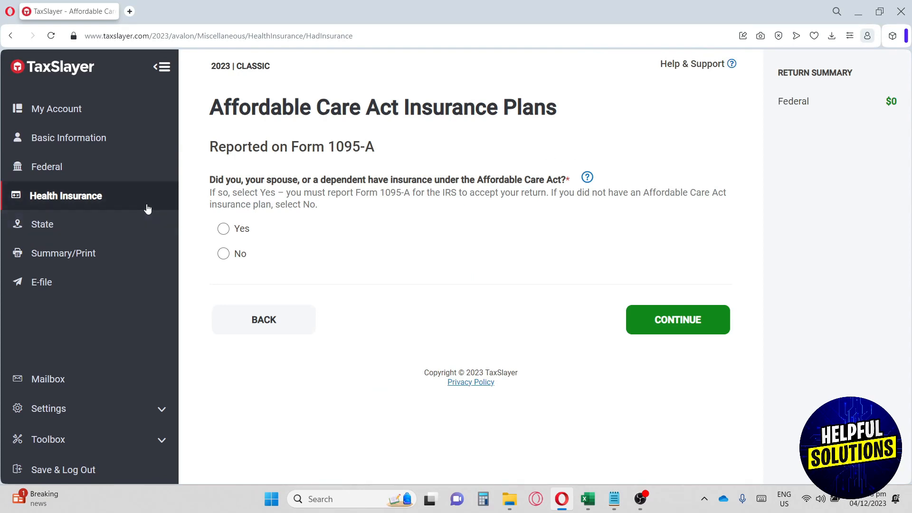
pyautogui.click(42, 224)
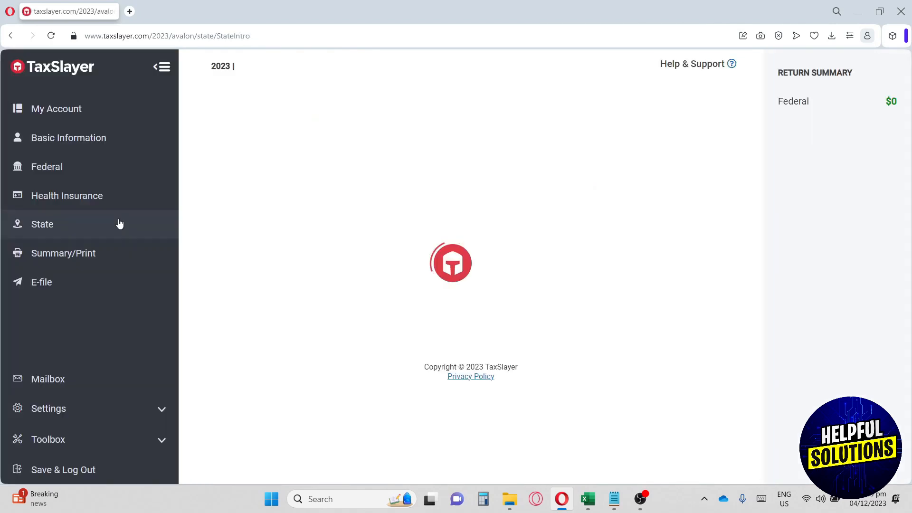
pyautogui.click(41, 224)
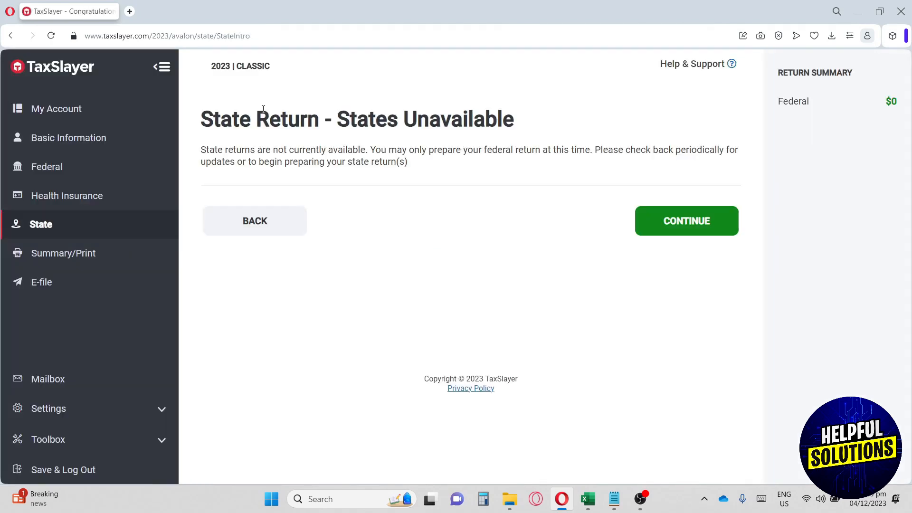
pyautogui.moveTo(481, 103)
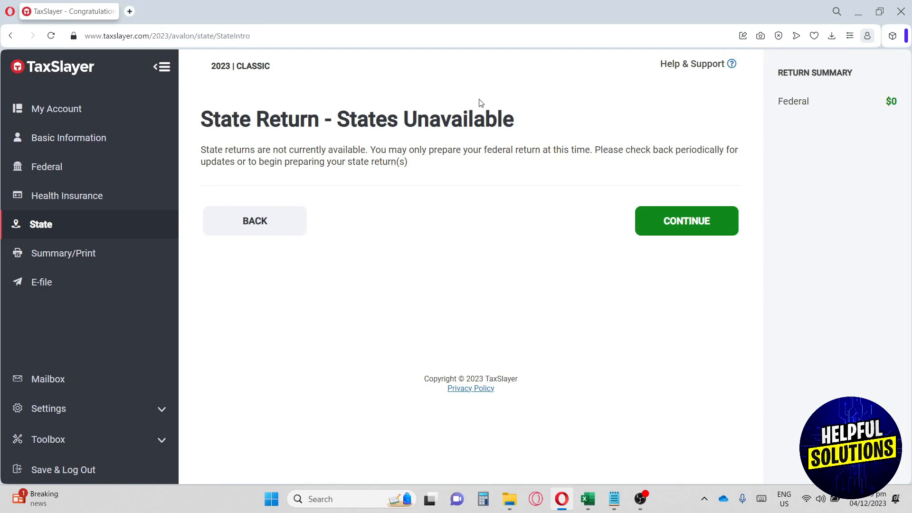
pyautogui.moveTo(252, 173)
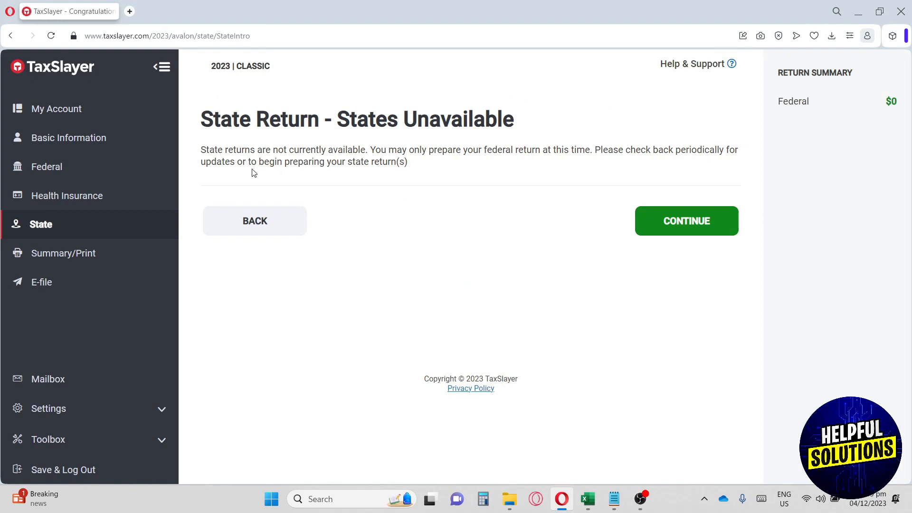
pyautogui.moveTo(452, 96)
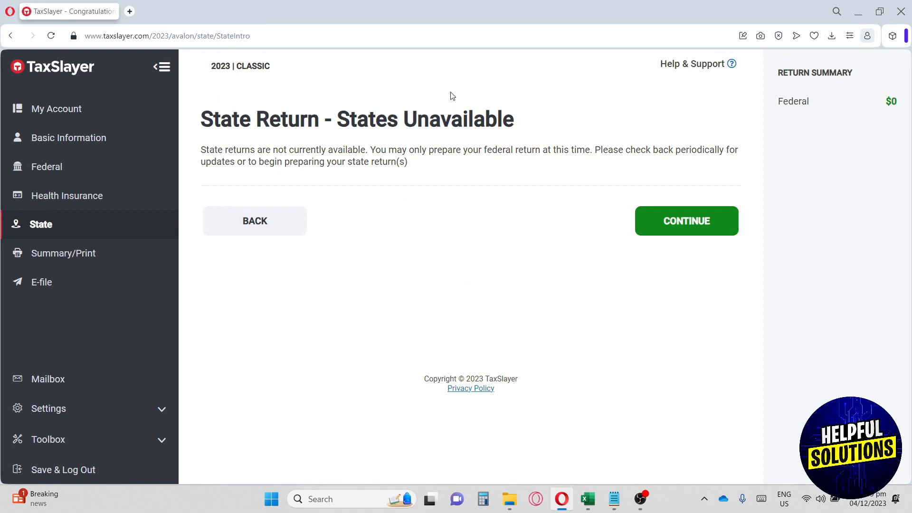
pyautogui.moveTo(737, 116)
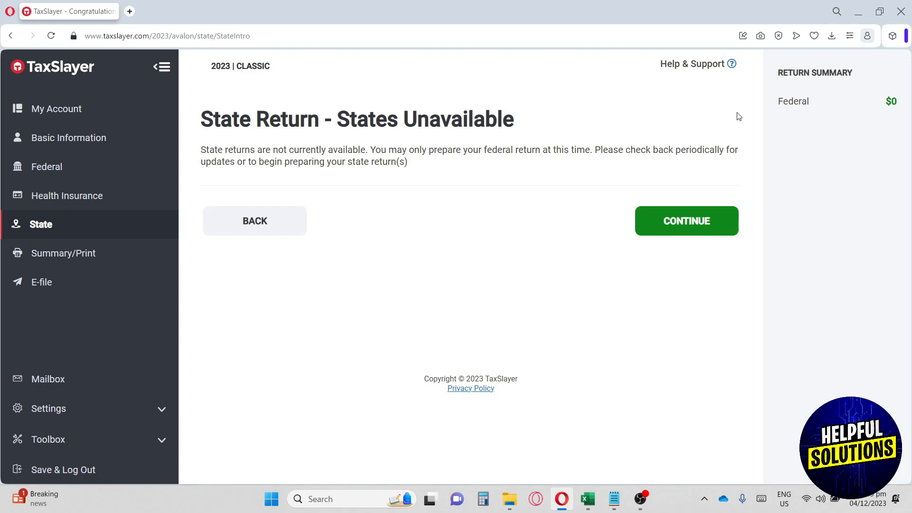
pyautogui.moveTo(425, 175)
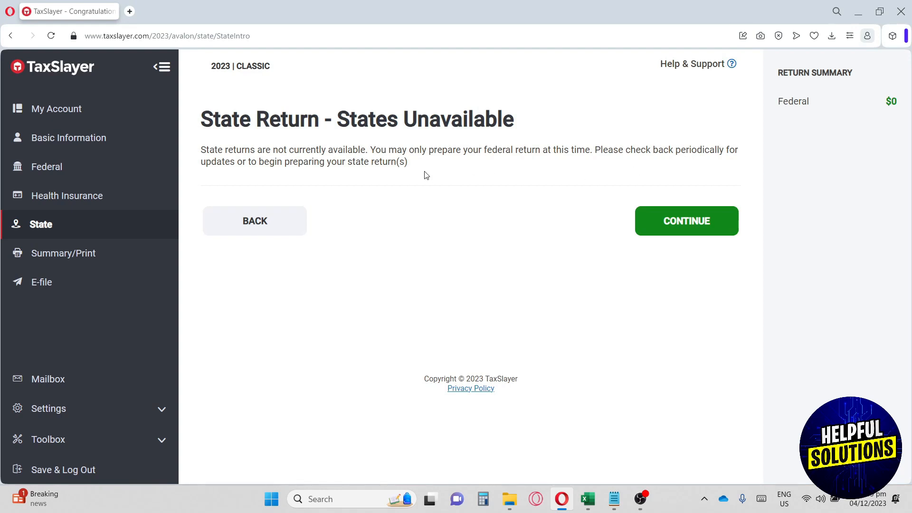
pyautogui.moveTo(211, 112)
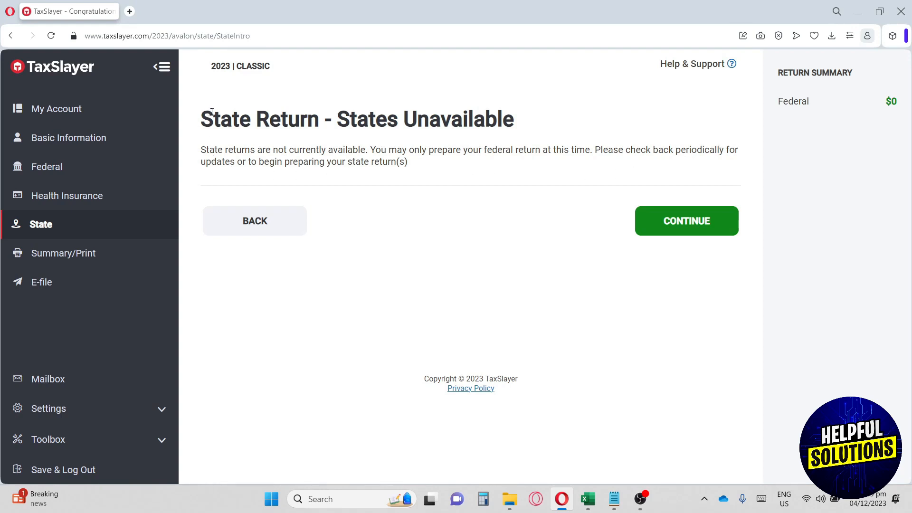
# Review the Tax Return Summary totals, all $0.00, down to Federal Amount Due
pyautogui.click(64, 253)
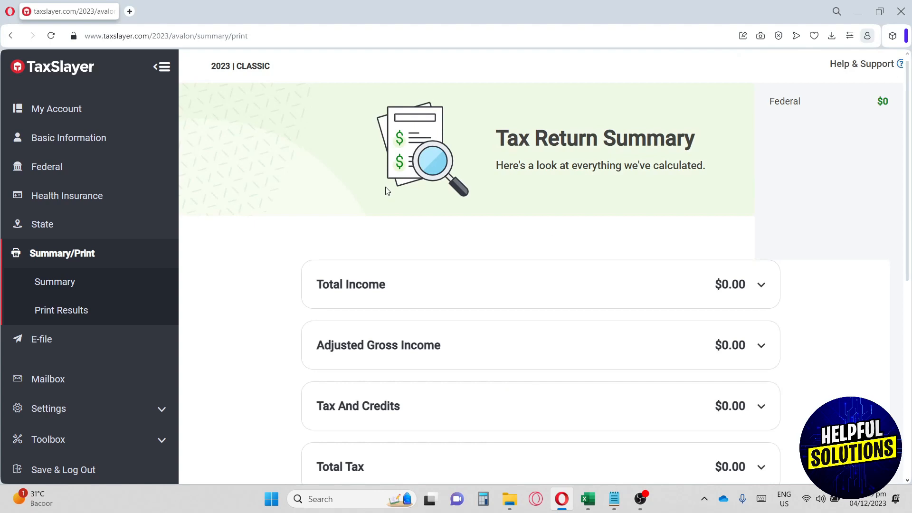
pyautogui.scroll(-3)
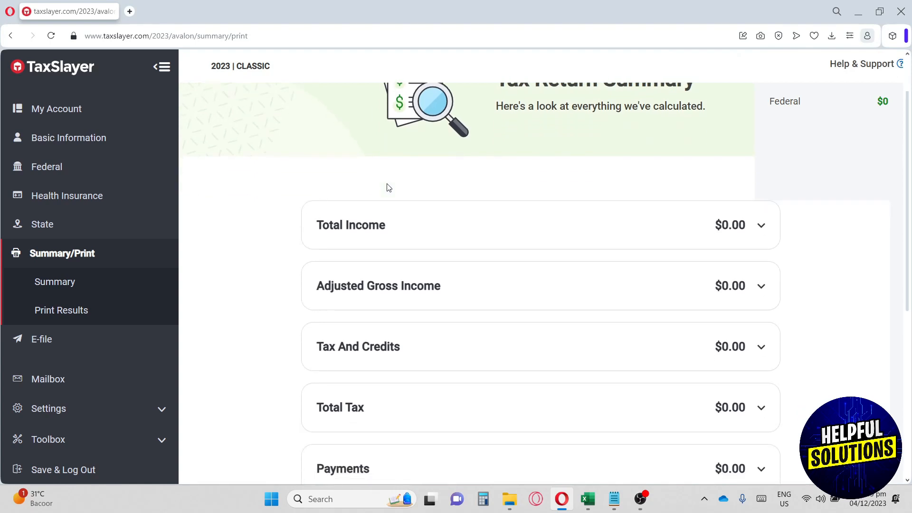
pyautogui.moveTo(345, 282)
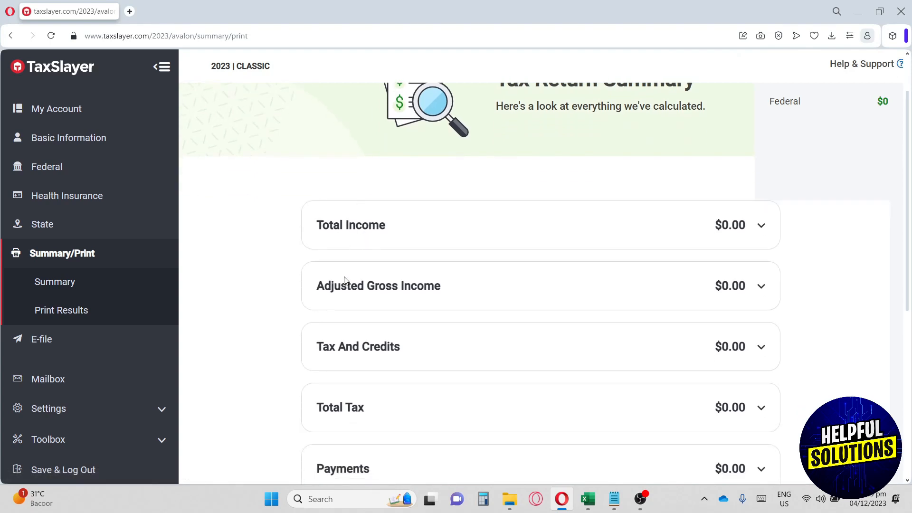
pyautogui.scroll(-3)
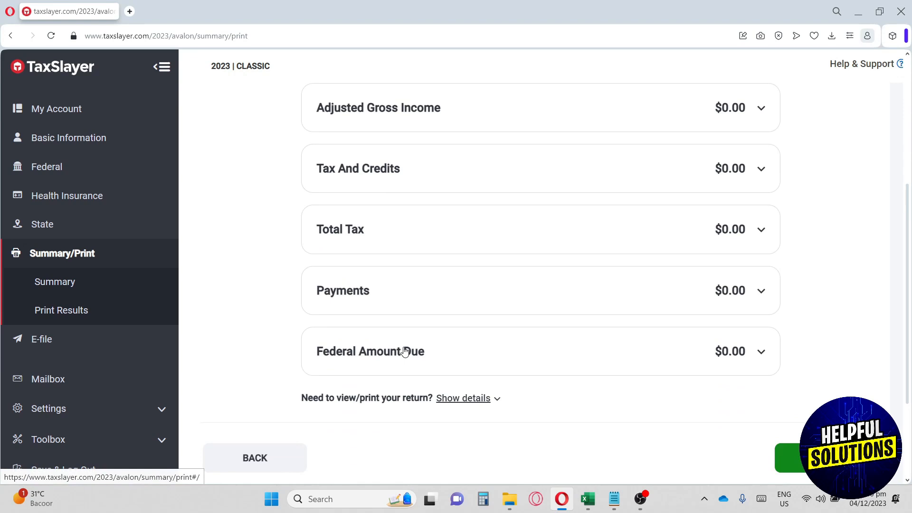
pyautogui.scroll(3)
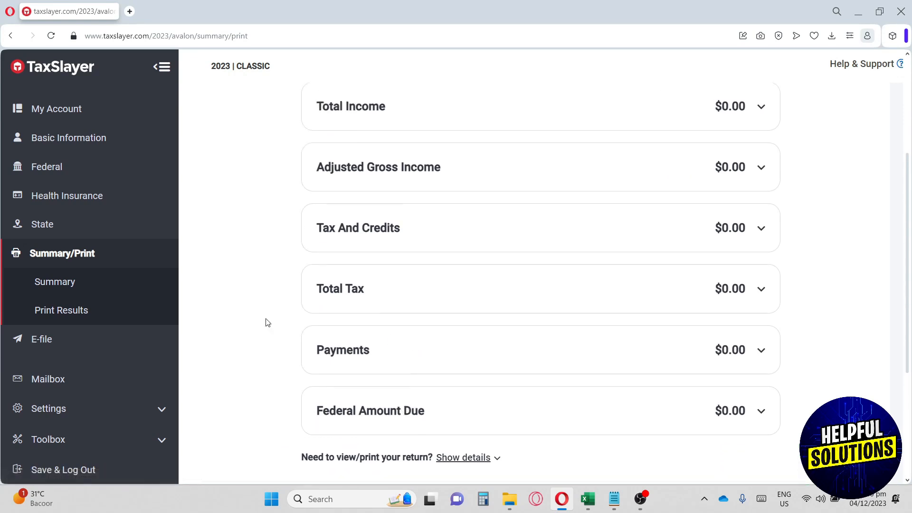
pyautogui.scroll(3)
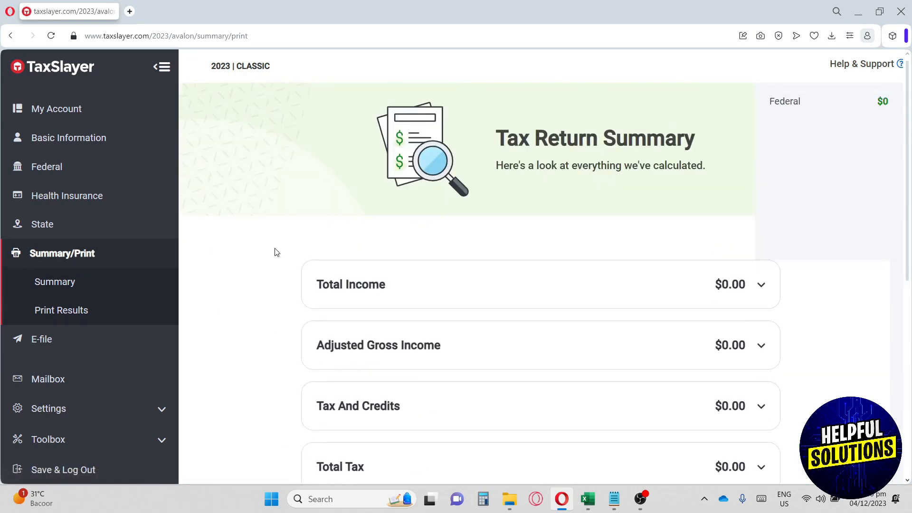
pyautogui.moveTo(545, 248)
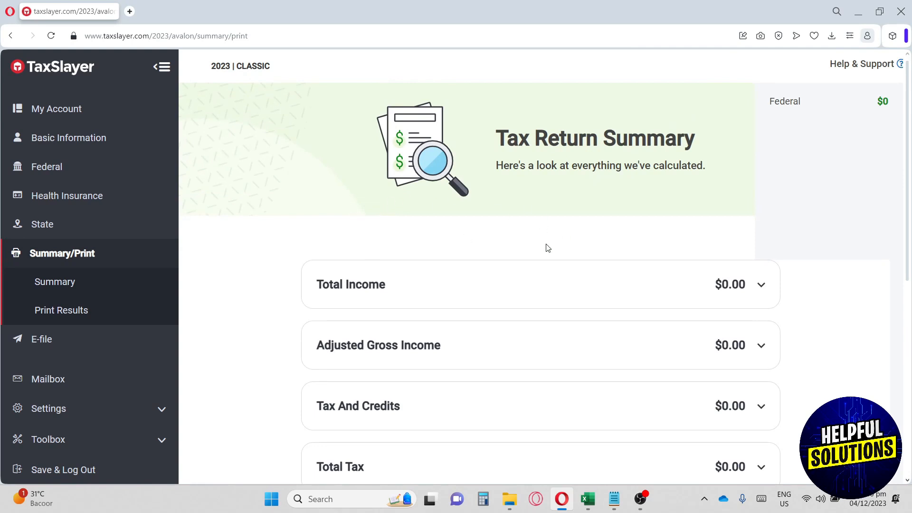
pyautogui.moveTo(512, 208)
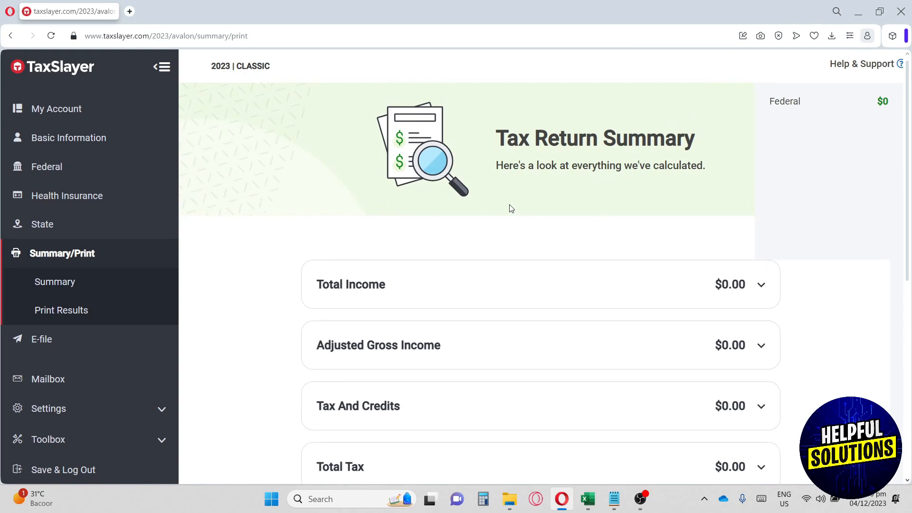
pyautogui.scroll(-3)
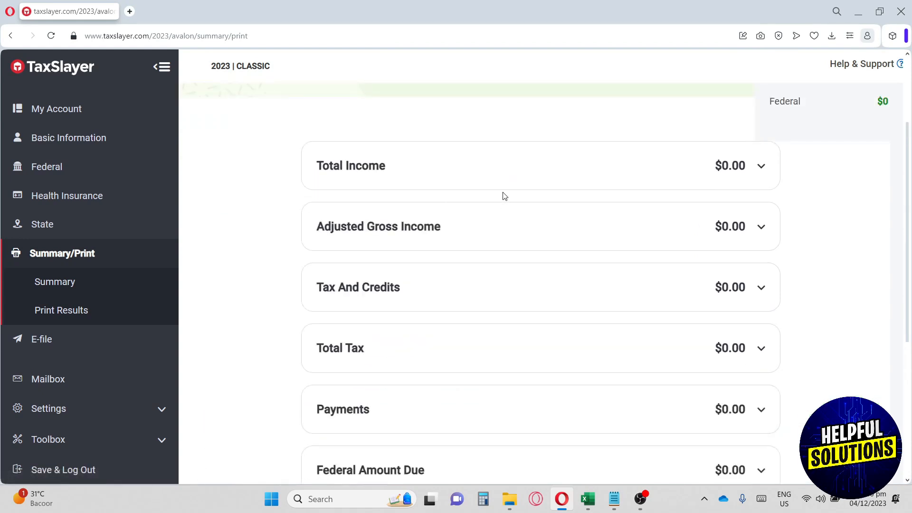
pyautogui.scroll(-3)
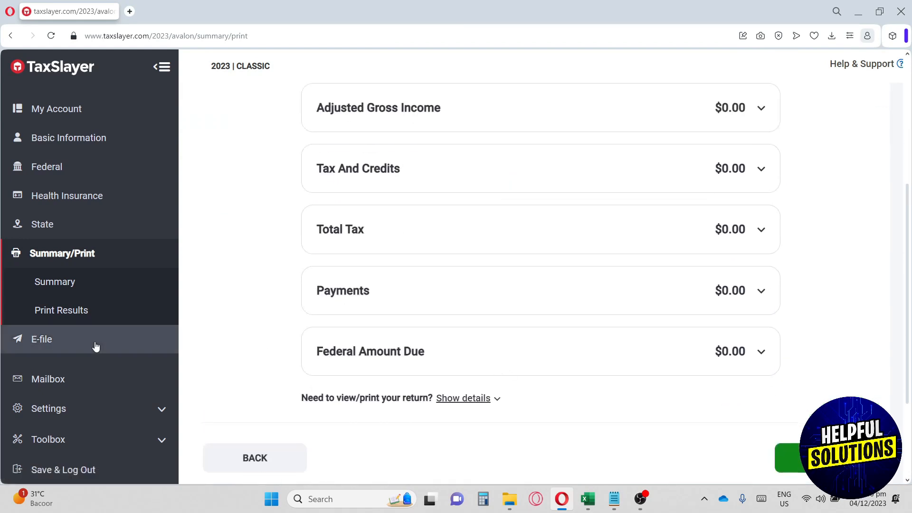
# Go to E-file and highlight the 'e-Filing Not Yet Available' heading with its Jan 2, 2024 start date
pyautogui.click(41, 339)
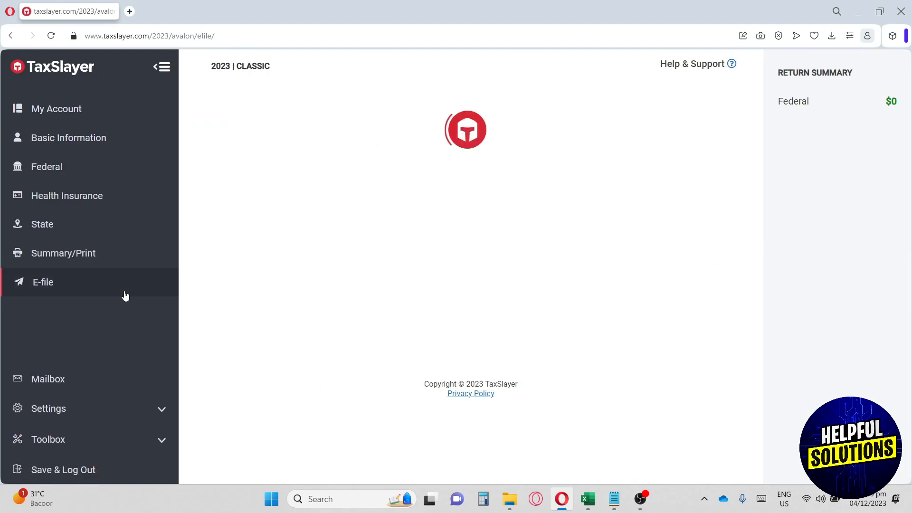
pyautogui.click(43, 282)
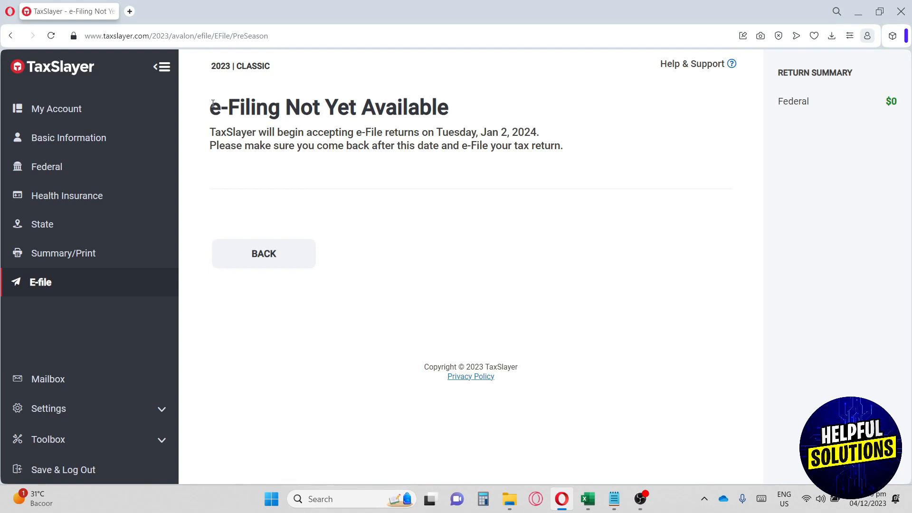
pyautogui.moveTo(211, 107); pyautogui.dragTo(375, 107)
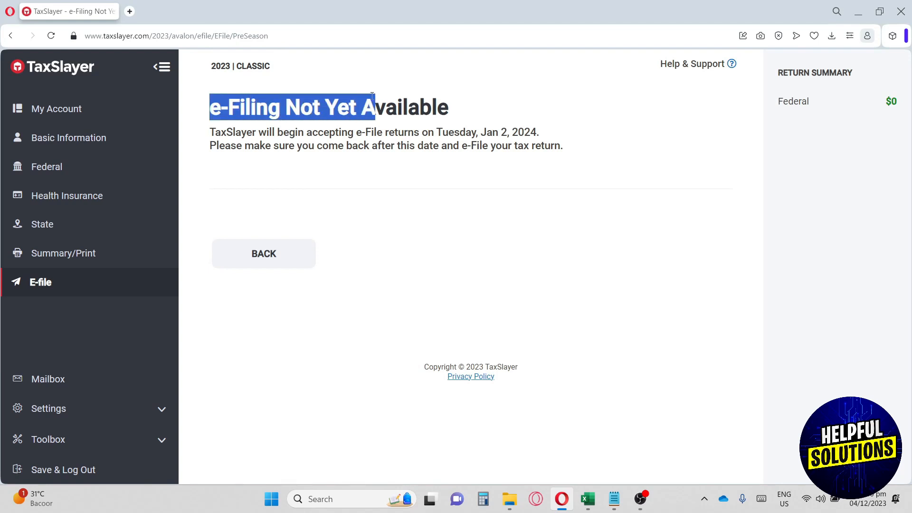
pyautogui.moveTo(373, 106); pyautogui.dragTo(440, 132)
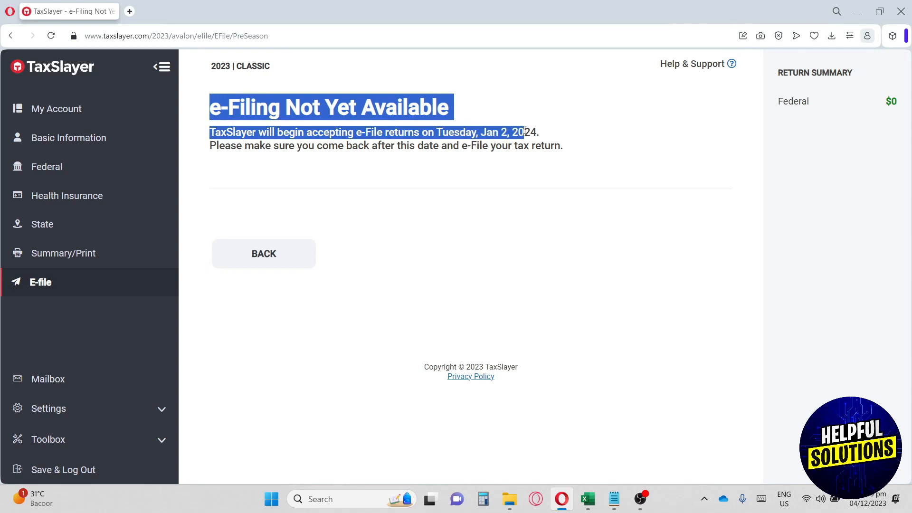
pyautogui.click(269, 87)
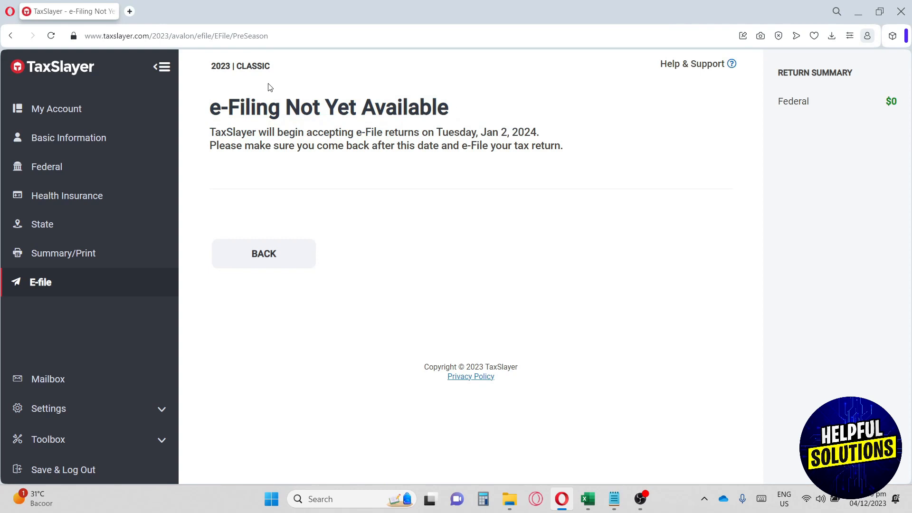
pyautogui.moveTo(505, 213)
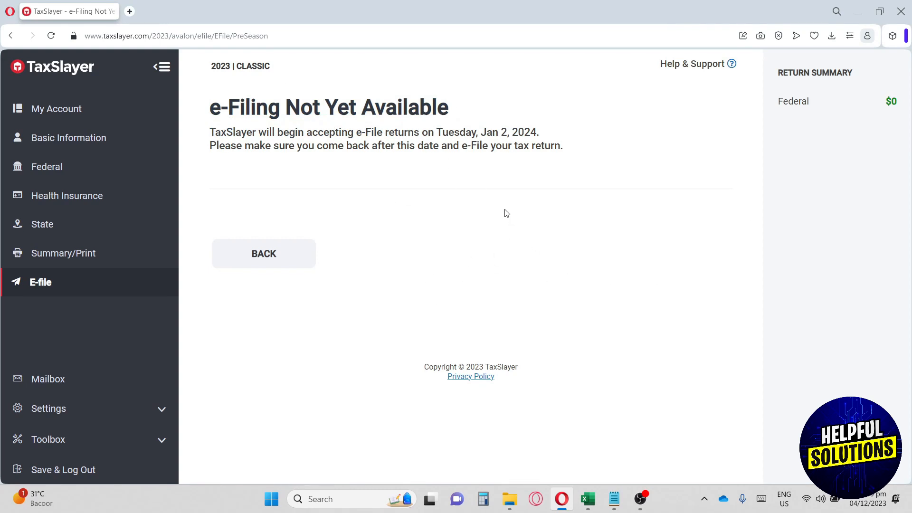
pyautogui.moveTo(66, 196)
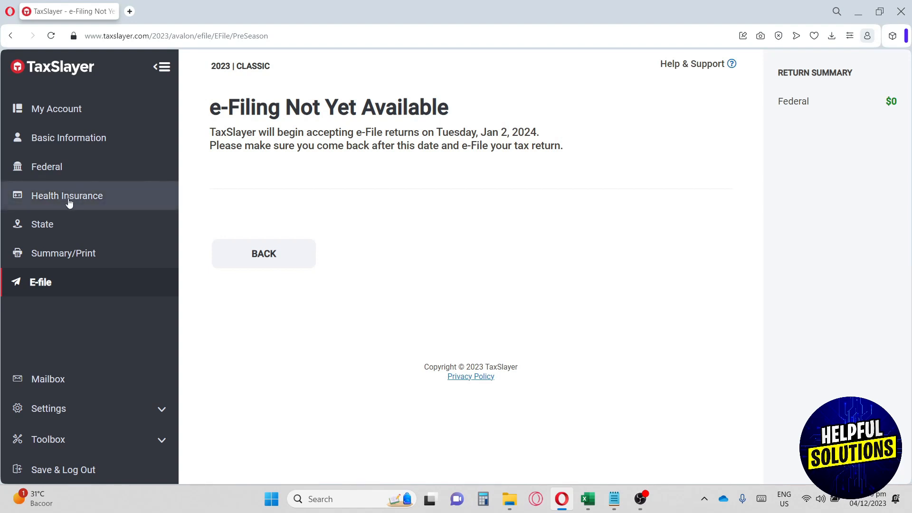
pyautogui.moveTo(132, 137)
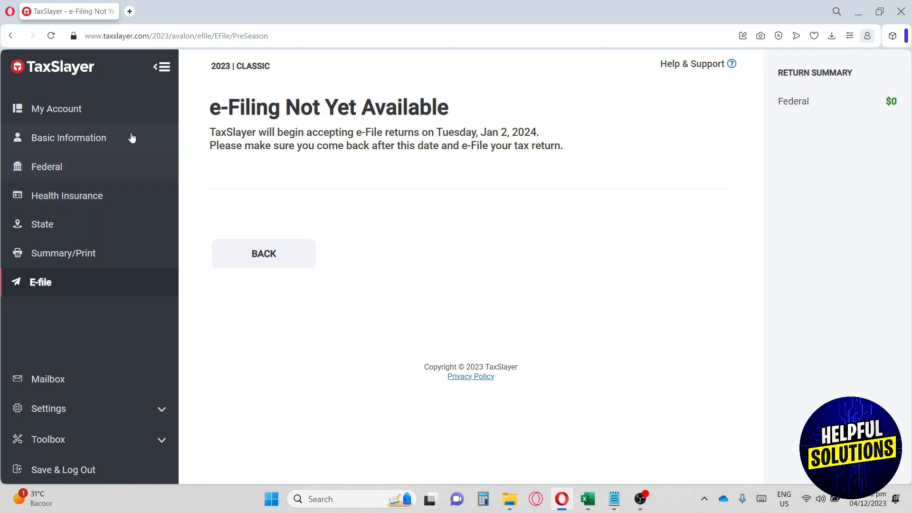